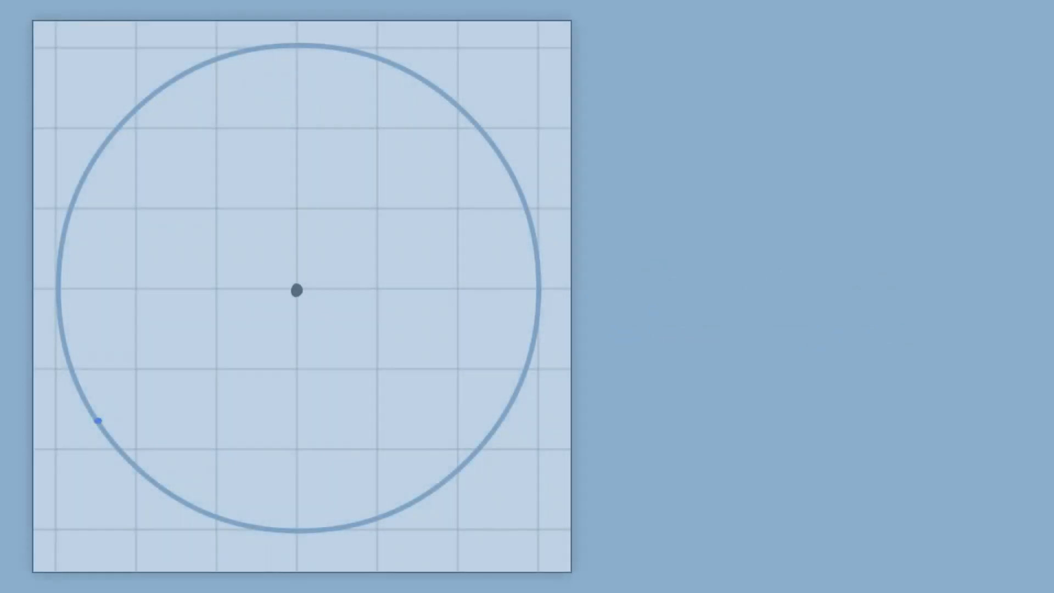
# Sketch a horizontal radius and spokes every 60° from the circle's centre, labelled 30° and 60°.
pyautogui.moveTo(296, 290); pyautogui.dragTo(541, 290)
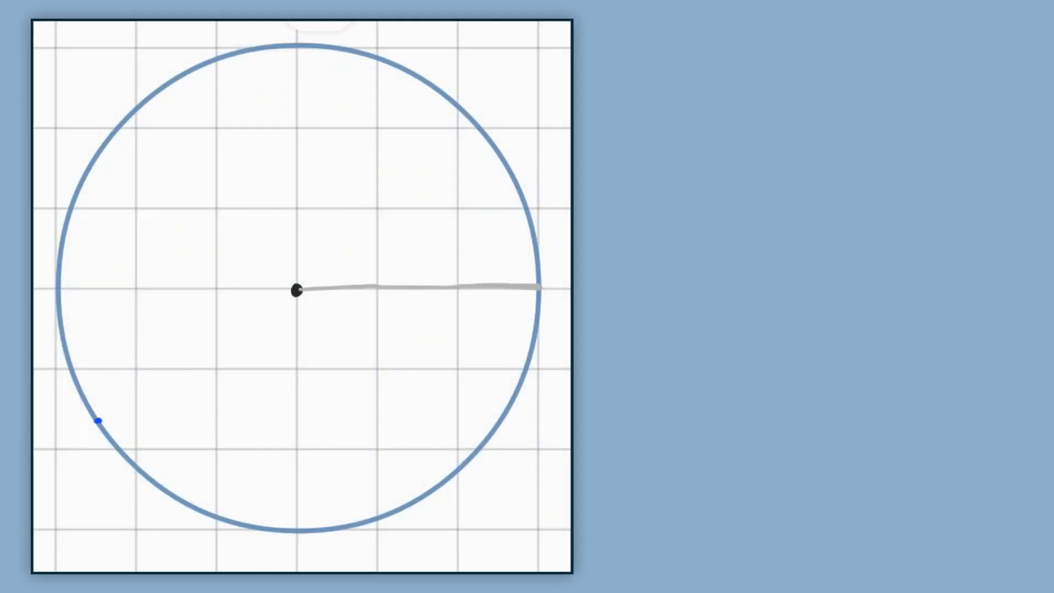
pyautogui.moveTo(296, 290); pyautogui.dragTo(501, 417)
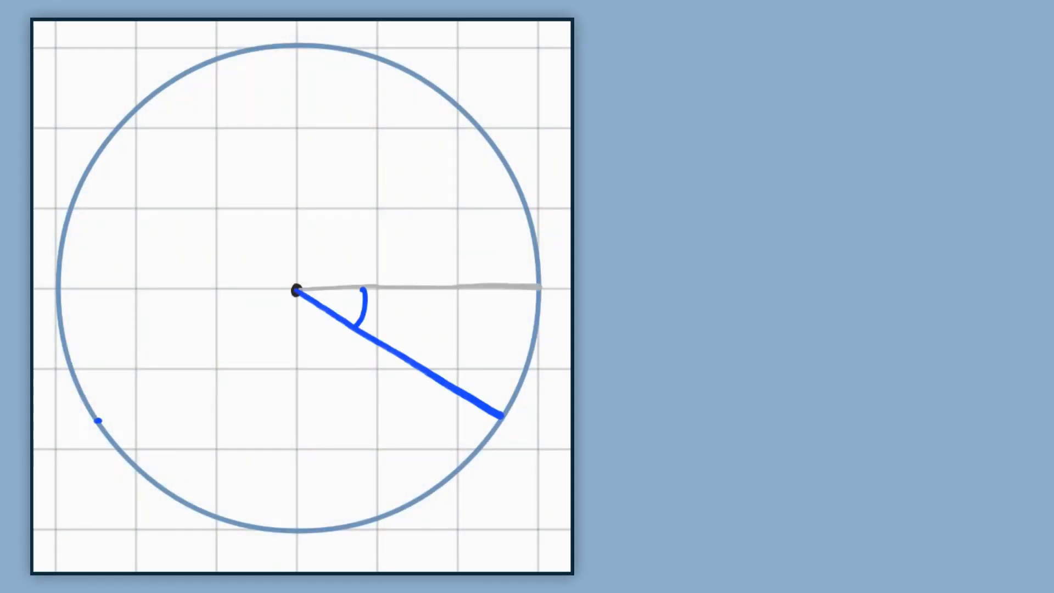
pyautogui.write('30')
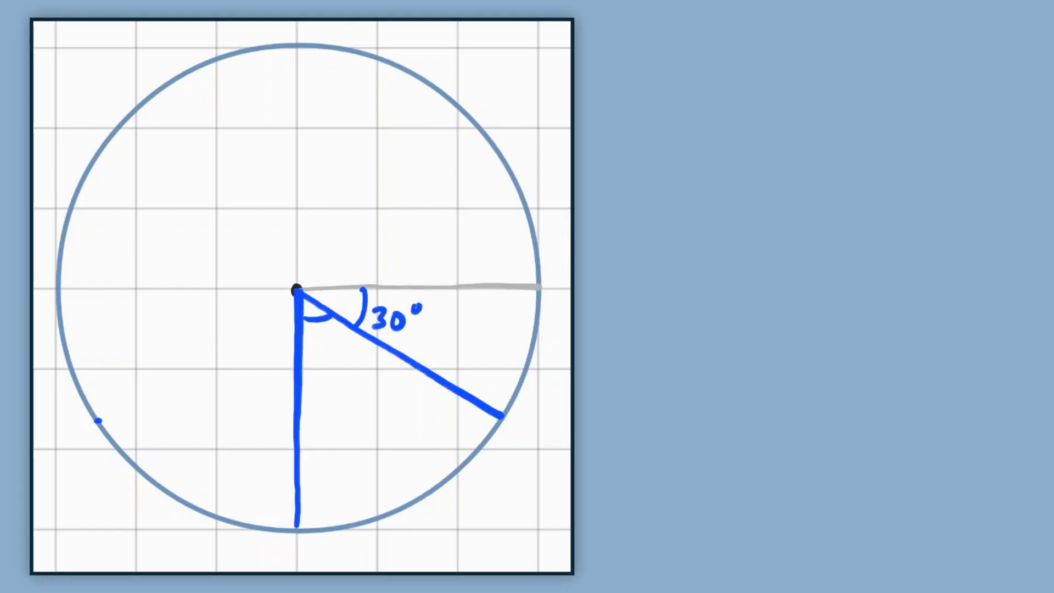
pyautogui.write('60°')
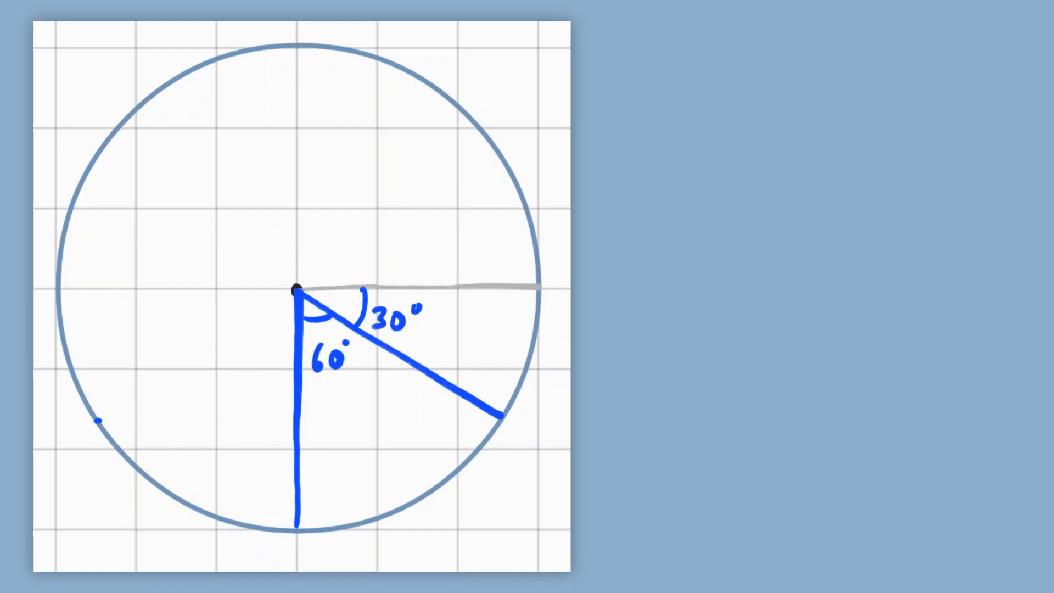
pyautogui.moveTo(296, 290); pyautogui.dragTo(98, 158)
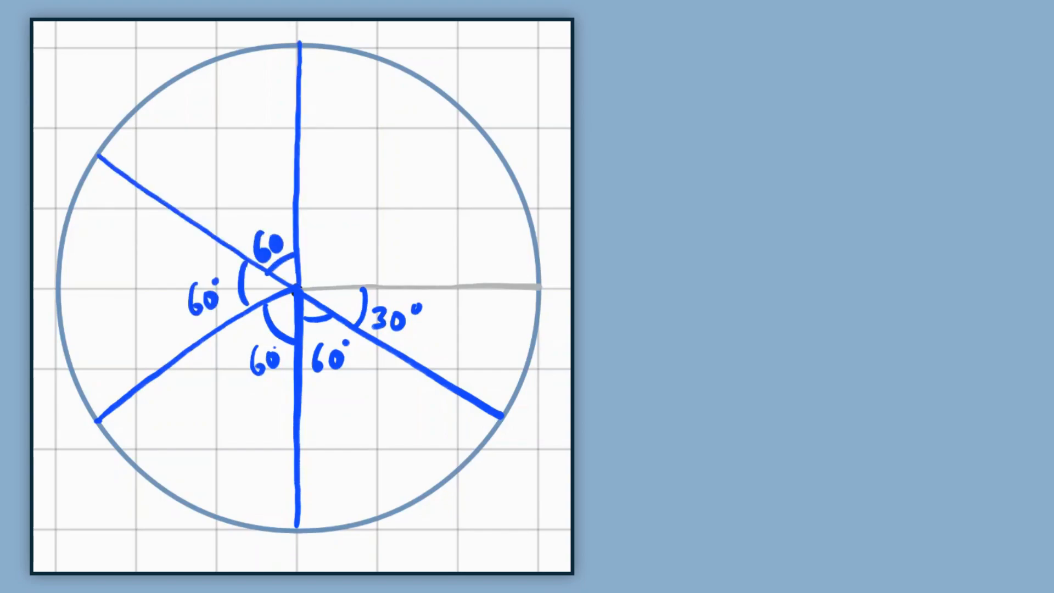
pyautogui.moveTo(297, 289); pyautogui.dragTo(491, 141)
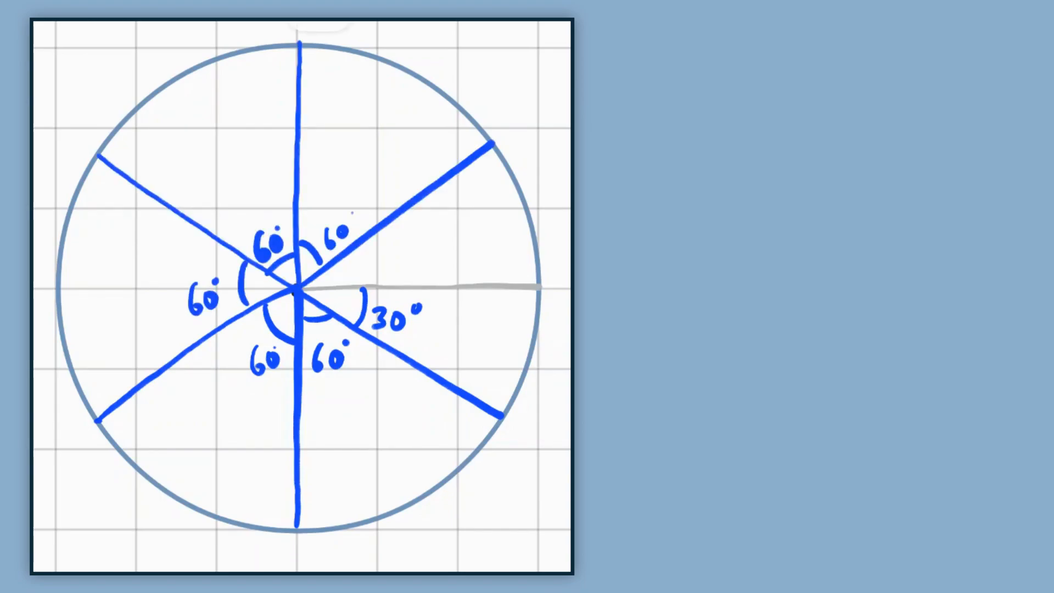
pyautogui.moveTo(296, 528); pyautogui.dragTo(497, 420)
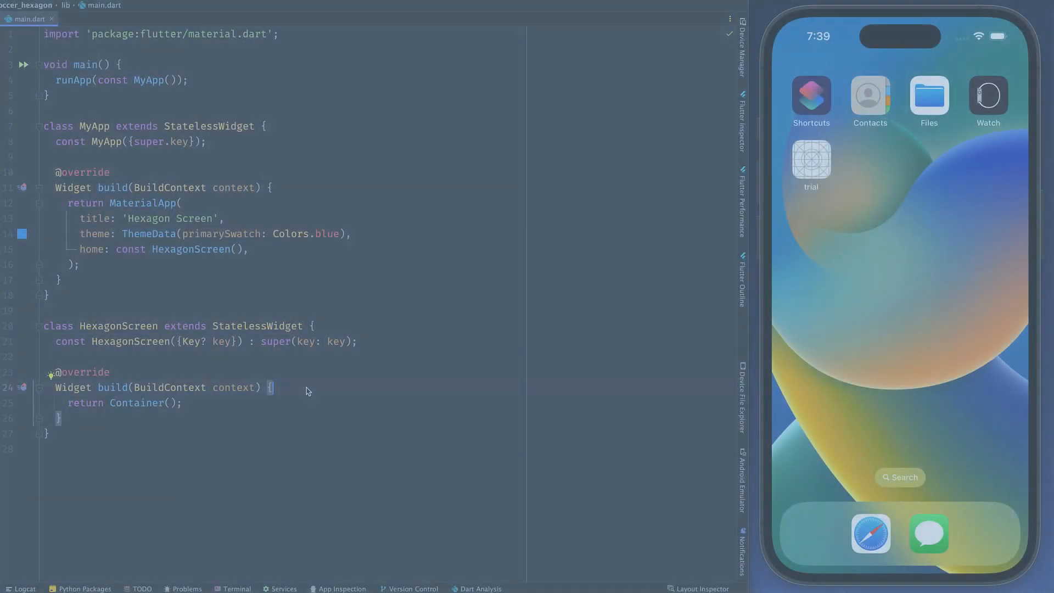
# Return a Scaffold with a white10, zero-elevation AppBar and a Hexagon(screenWidth) body.
pyautogui.write('final screenWidth = MediaQuery.of(context).size.width;')
pyautogui.click(284, 403)
pyautogui.write('Scaffold')
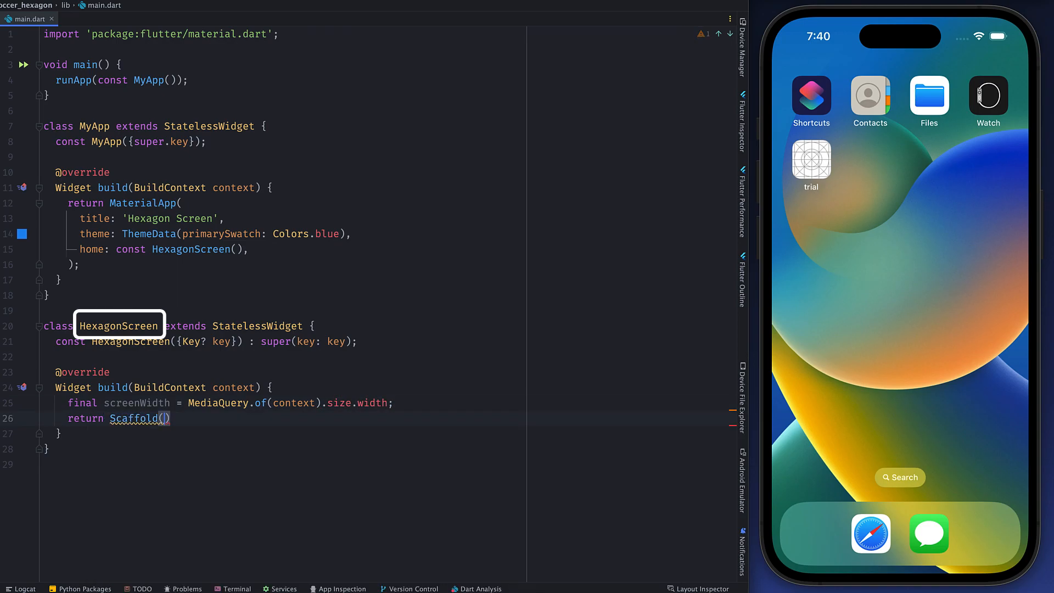
pyautogui.write('appBar: AppBar(elevation: 0, backgroundColor: Colors.white10),')
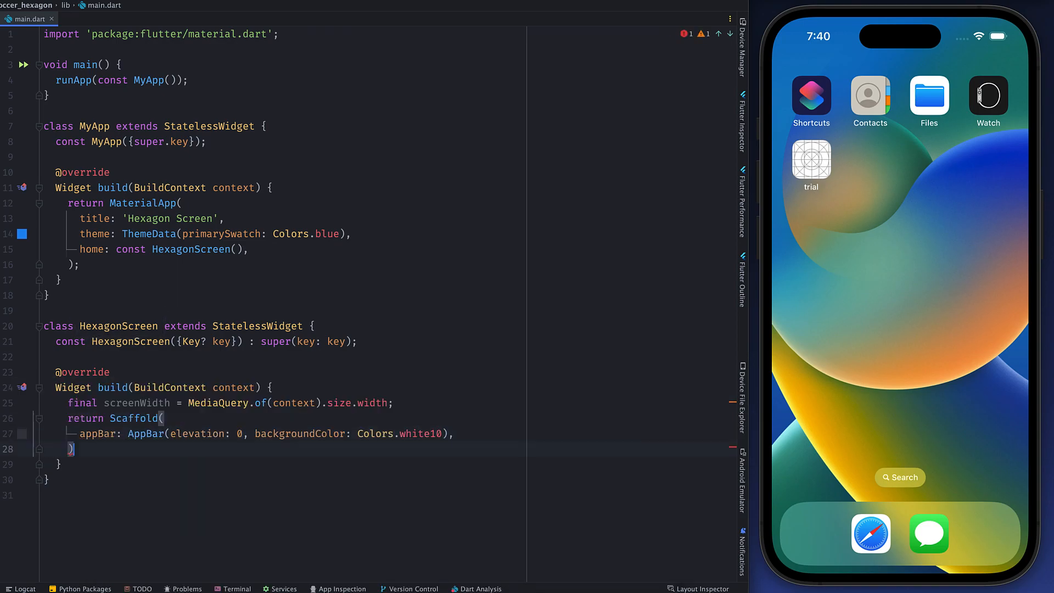
pyautogui.write('body: Hexagon(screenWidth: screenWidth),')
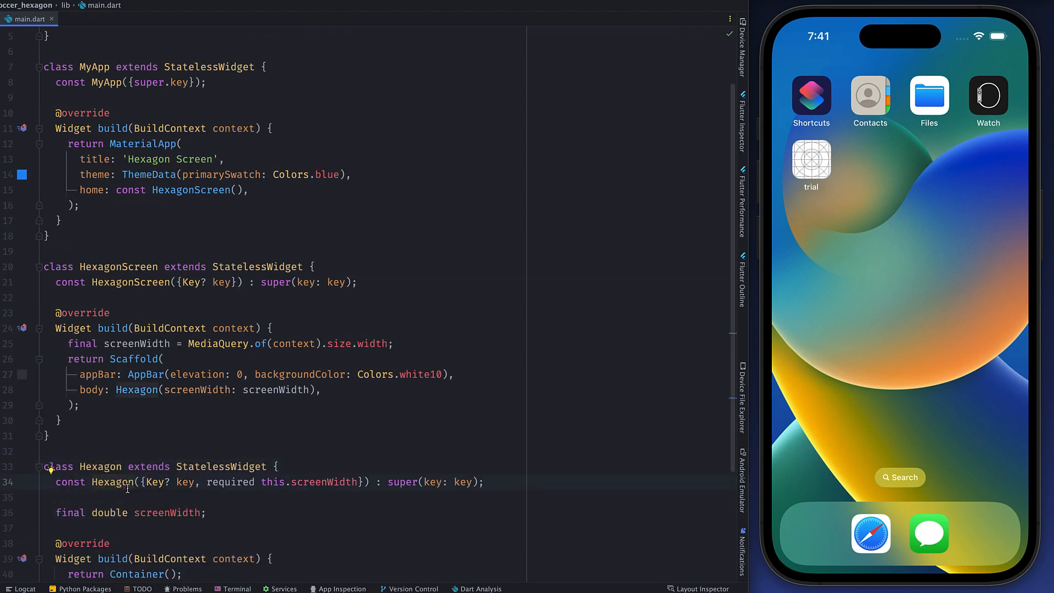
# Add diameter and radius getters and a Stack with CustomPaint using HexagonPainter(radius: radius).
pyautogui.write('double get diametr')
pyautogui.write('chi')
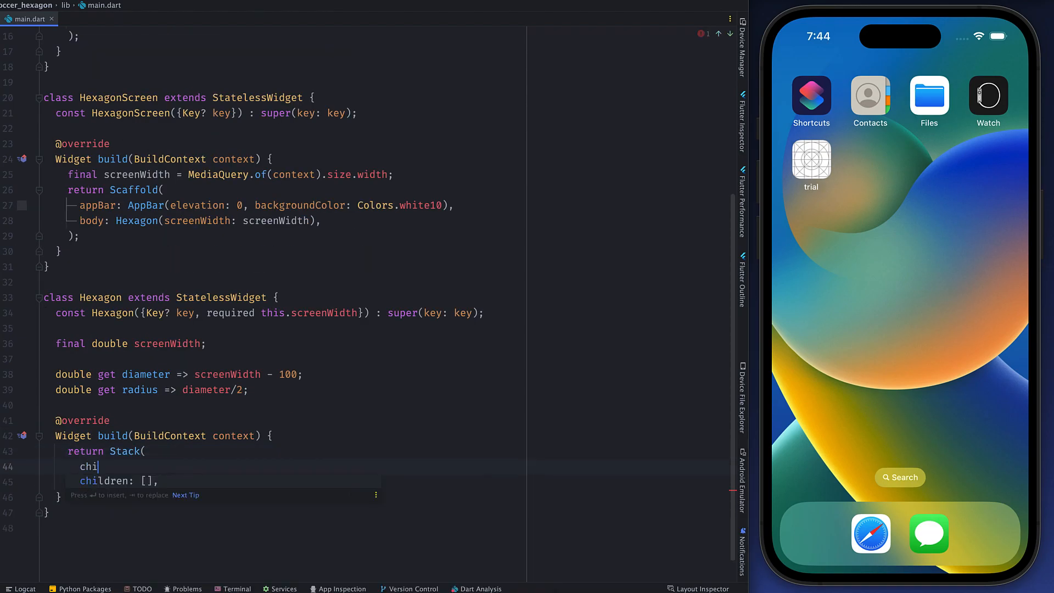
pyautogui.write('fit: StackFit.expand,')
pyautogui.write('CustomPaint(painter: HexagonPainter(')
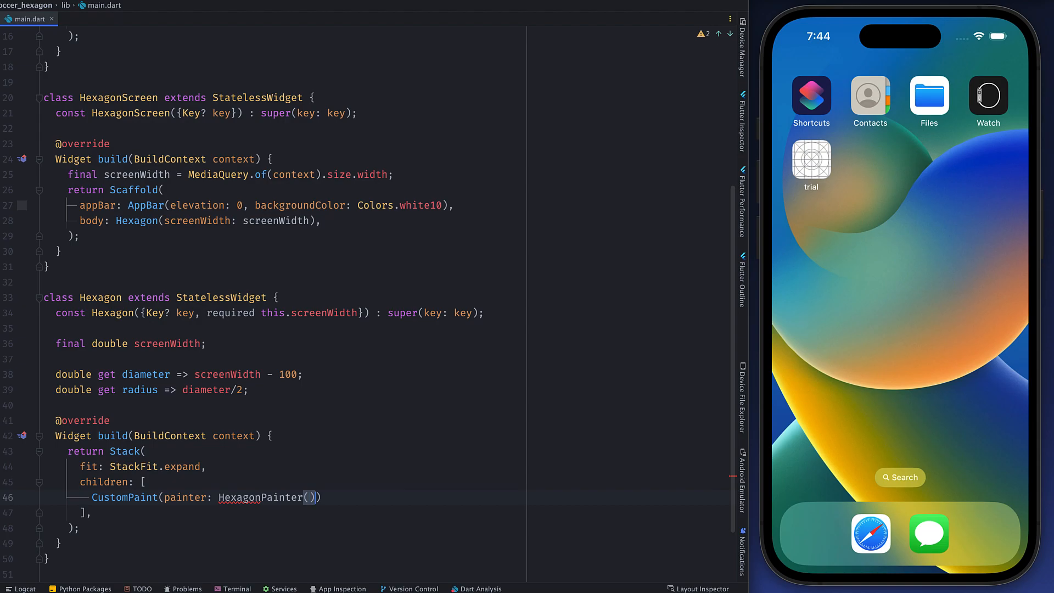
pyautogui.write('radius: radius')
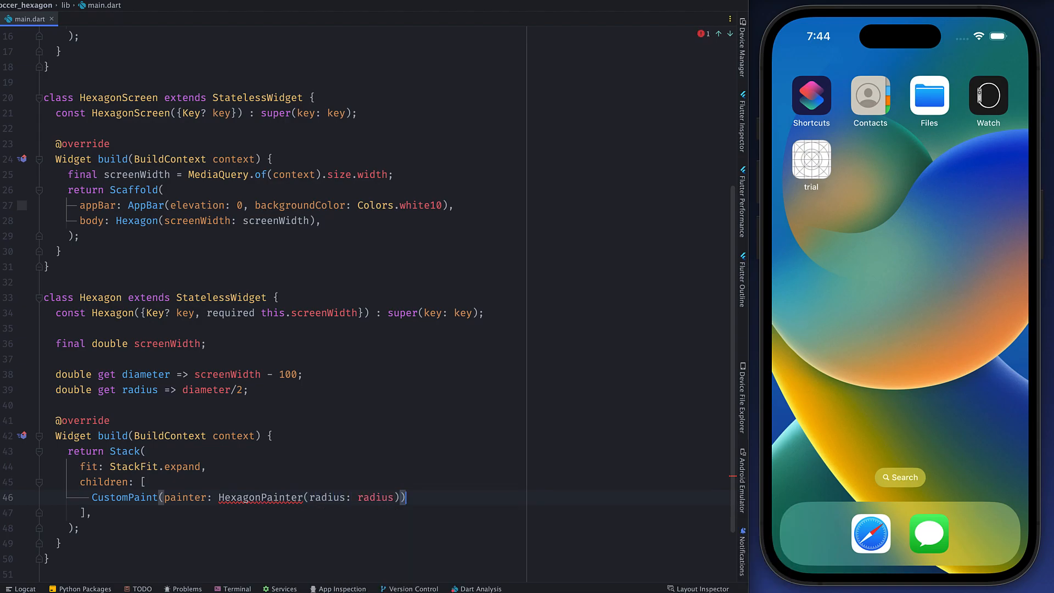
# Declare HexagonPainter extends CustomPainter with a round-cap blueGrey 0.5-opacity stroke Paint.
pyautogui.write('class HexagonPainter ext')
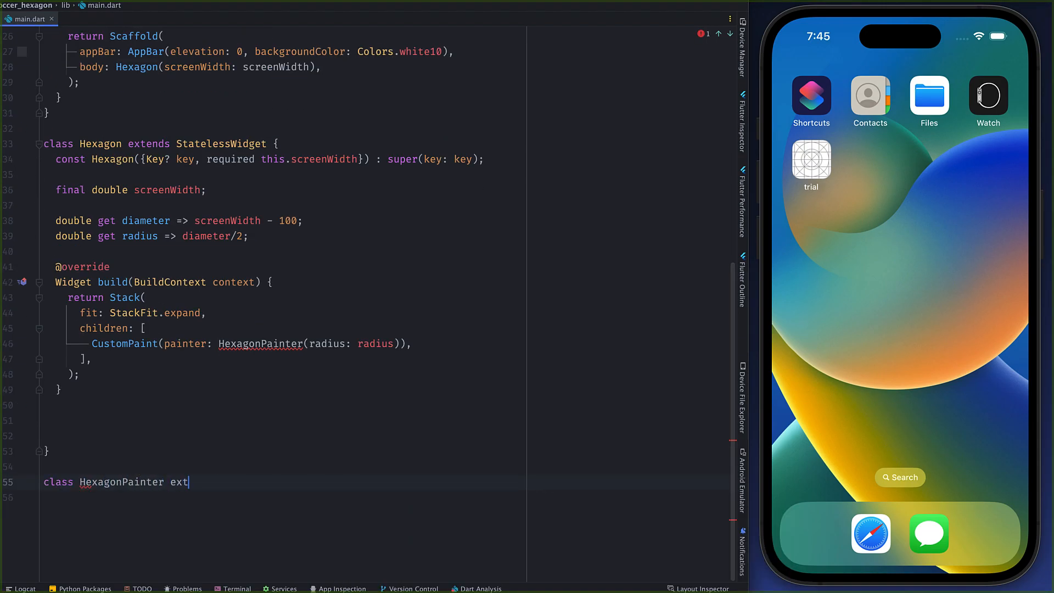
pyautogui.write('ends CustomPainter {')
pyautogui.write('..color = Color')
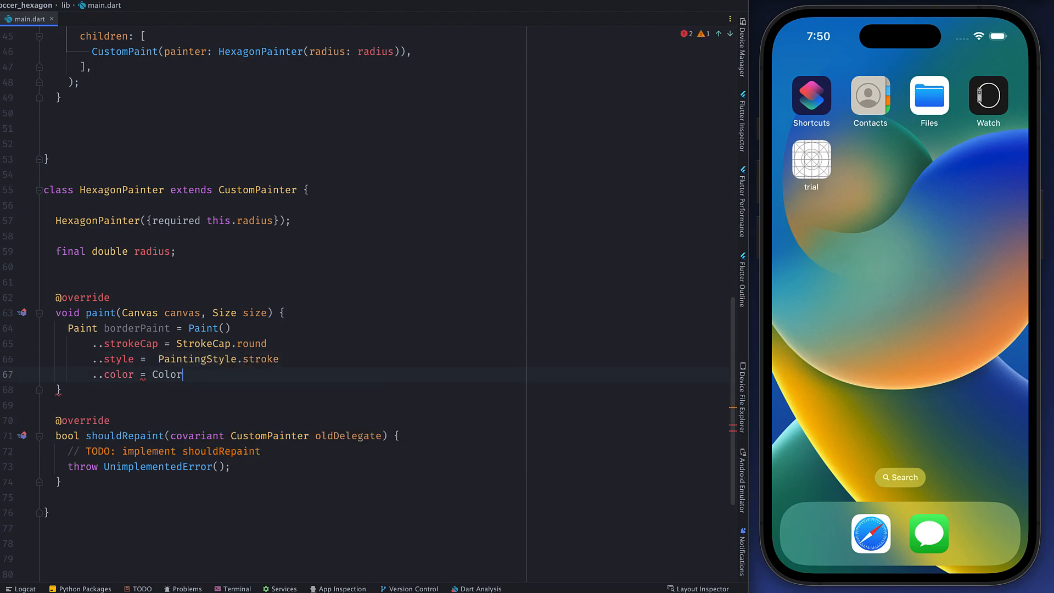
pyautogui.write('s.blueGrey.withOpacity(0.5)')
pyautogui.write('..strokeWidth = 1.0;')
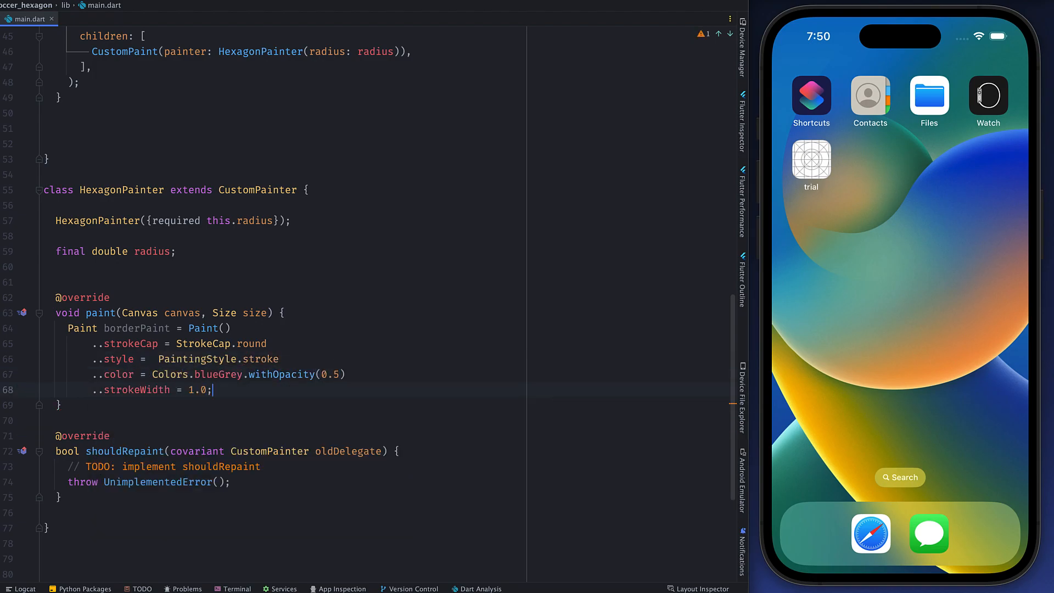
# Compute the centre Offset(dx, dy) and start a canvas.drawLine call.
pyautogui.write('final center = Offset(dx, dy);')
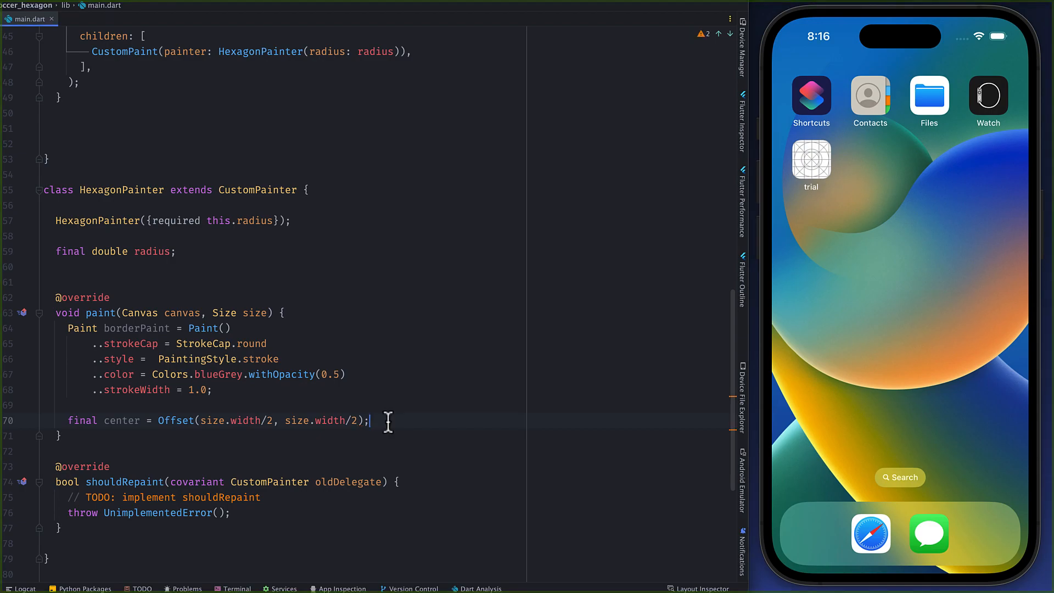
pyautogui.write('canvas.drawLi')
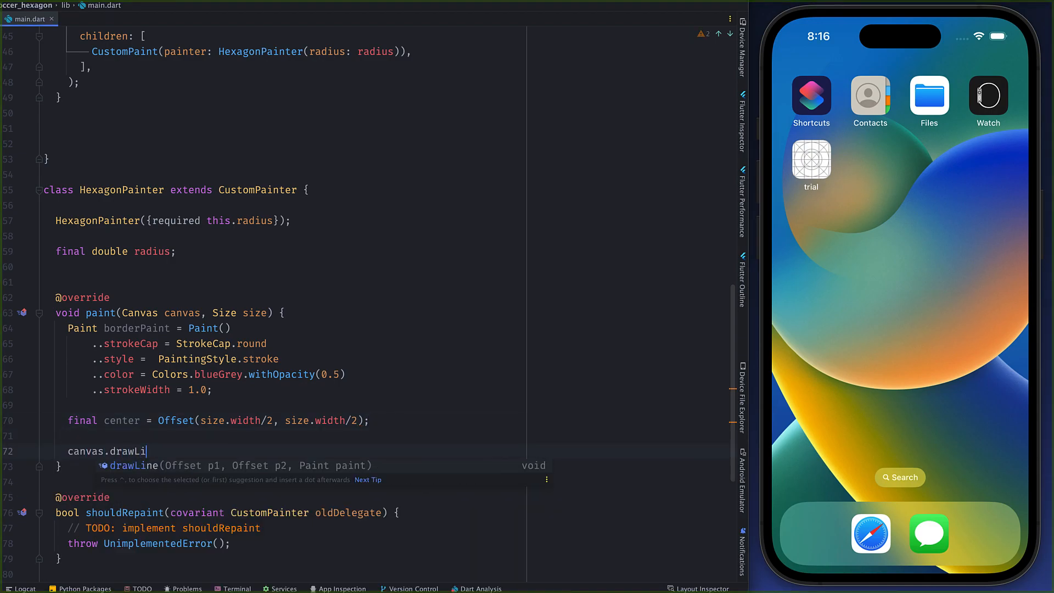
pyautogui.write('ne(p1, p2, paint);')
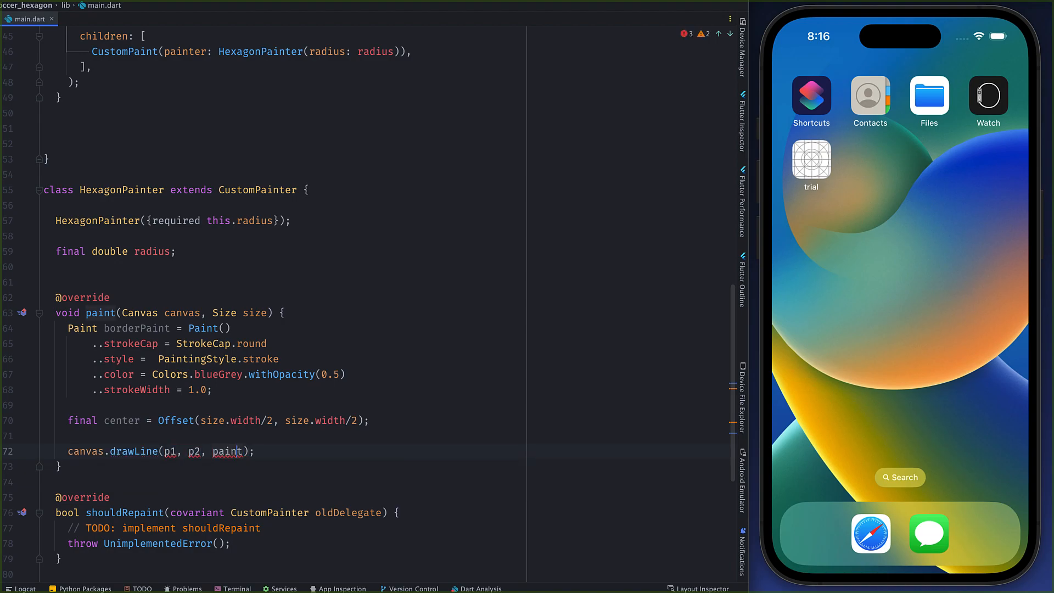
pyautogui.write('bo')
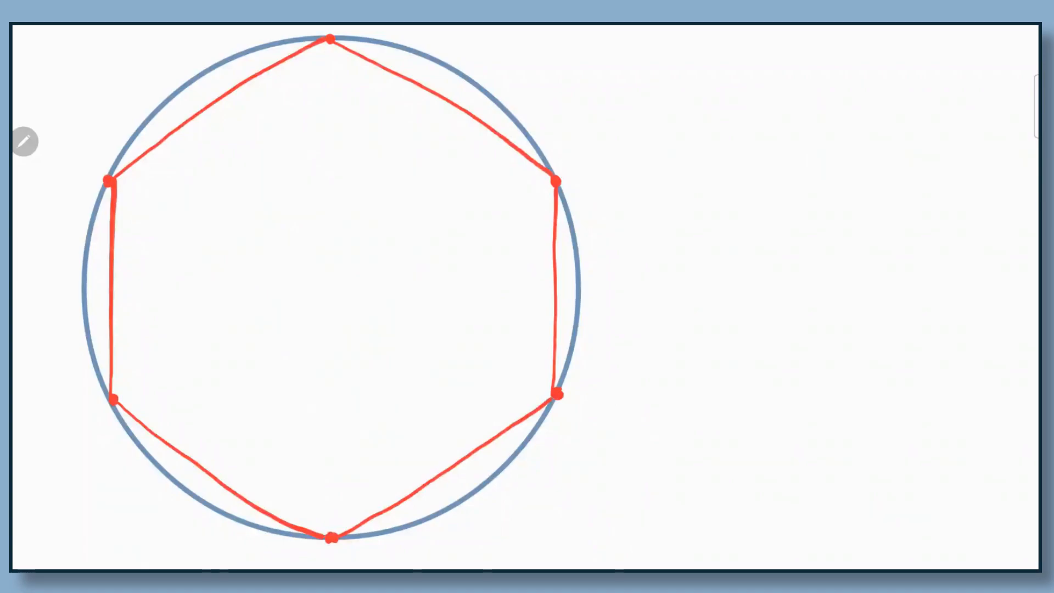
# Draw a horizontal line and a radius to the lower-right corner, marking the 30° angle.
pyautogui.moveTo(326, 290); pyautogui.dragTo(556, 289)
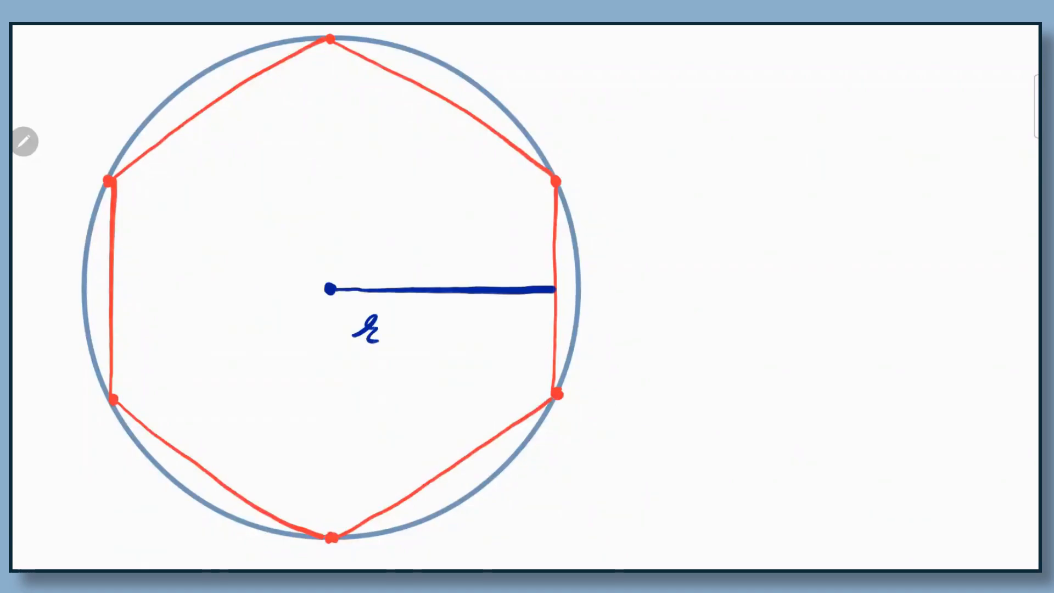
pyautogui.moveTo(330, 289); pyautogui.dragTo(558, 393)
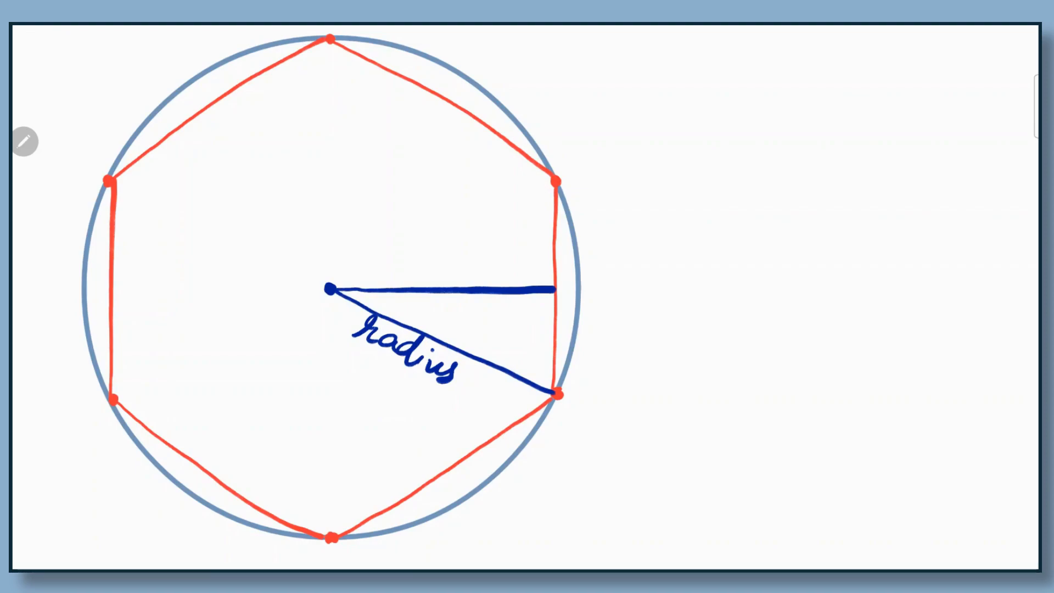
pyautogui.write('30°')
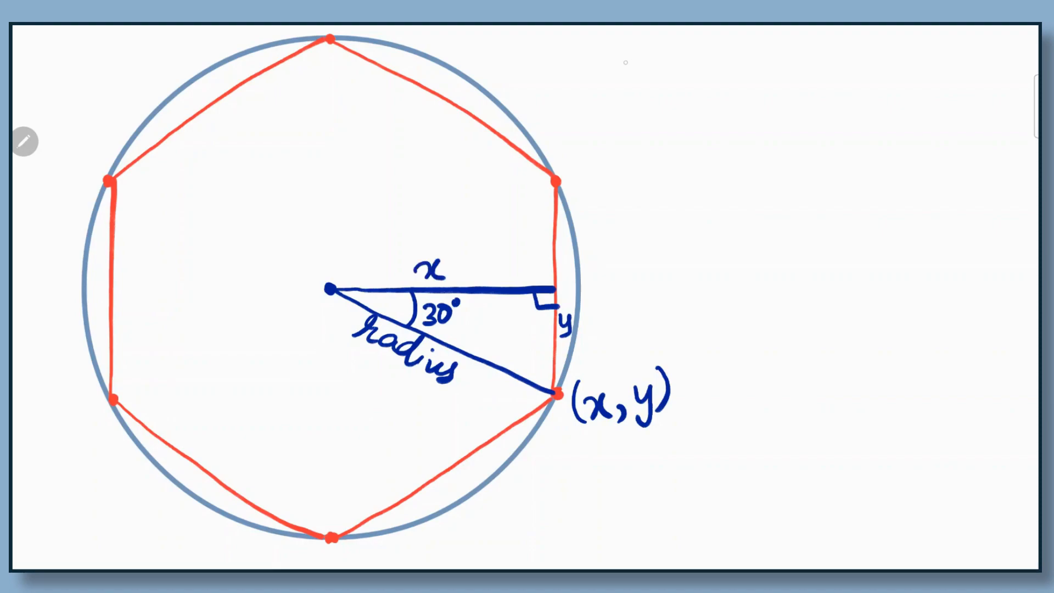
# Write cosθ = x/radius => x = radius × cosθ beside the sketch.
pyautogui.write('cosθ= x')
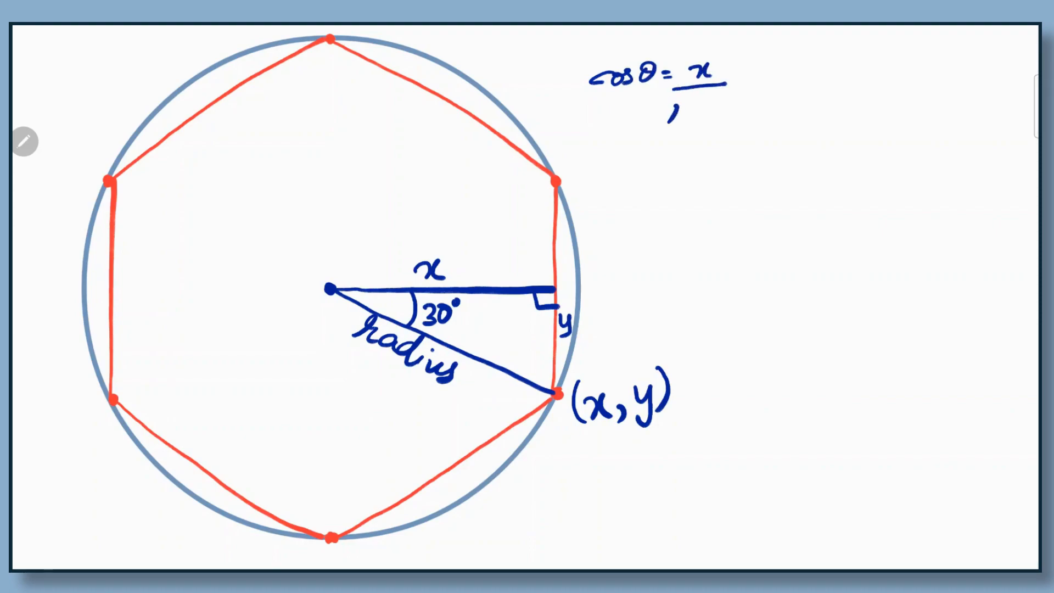
pyautogui.write('radius')
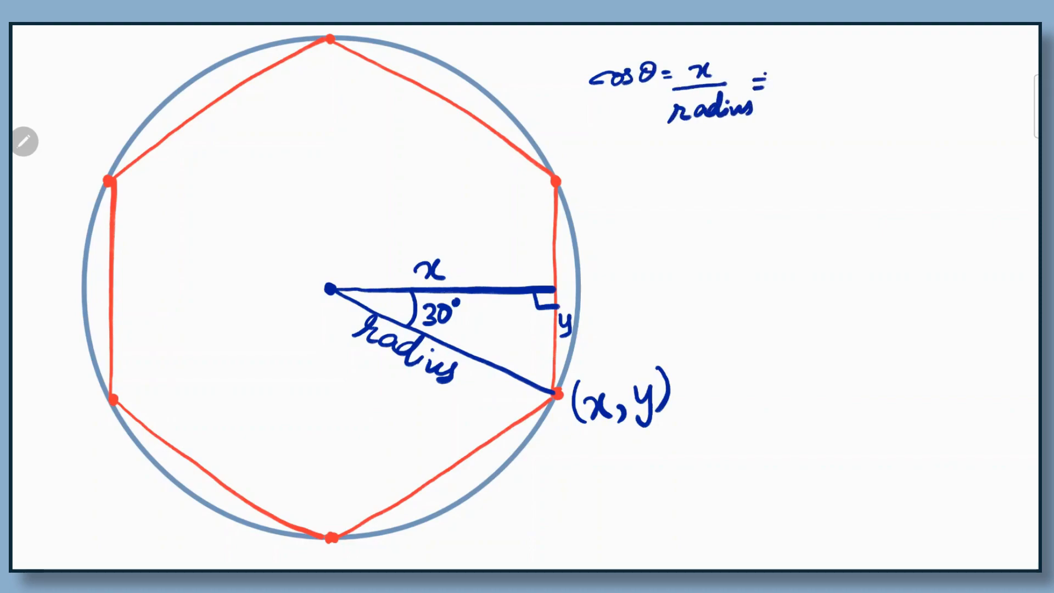
pyautogui.write('=> x=')
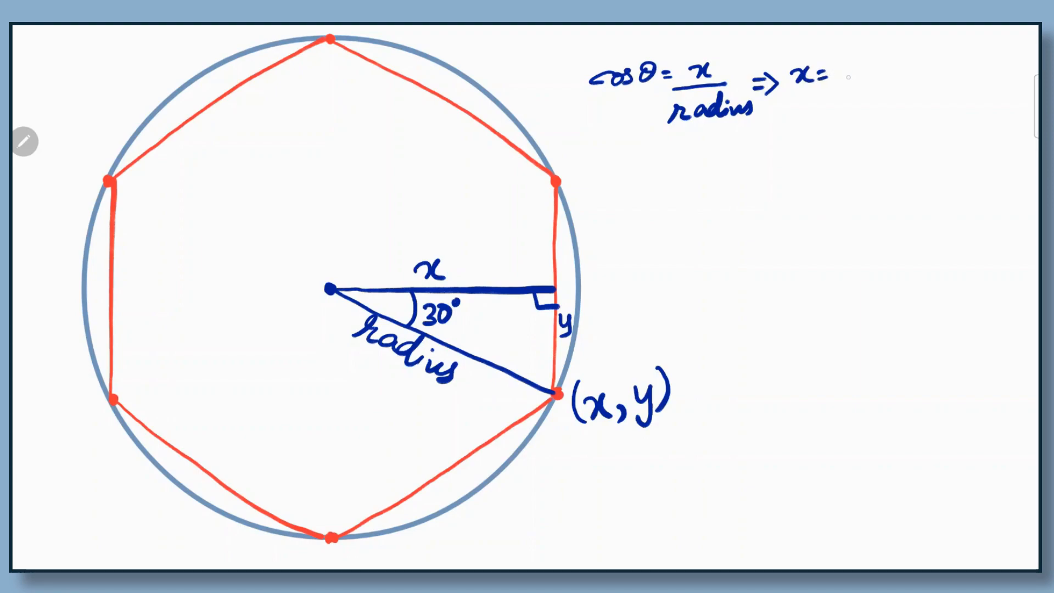
pyautogui.write('radu')
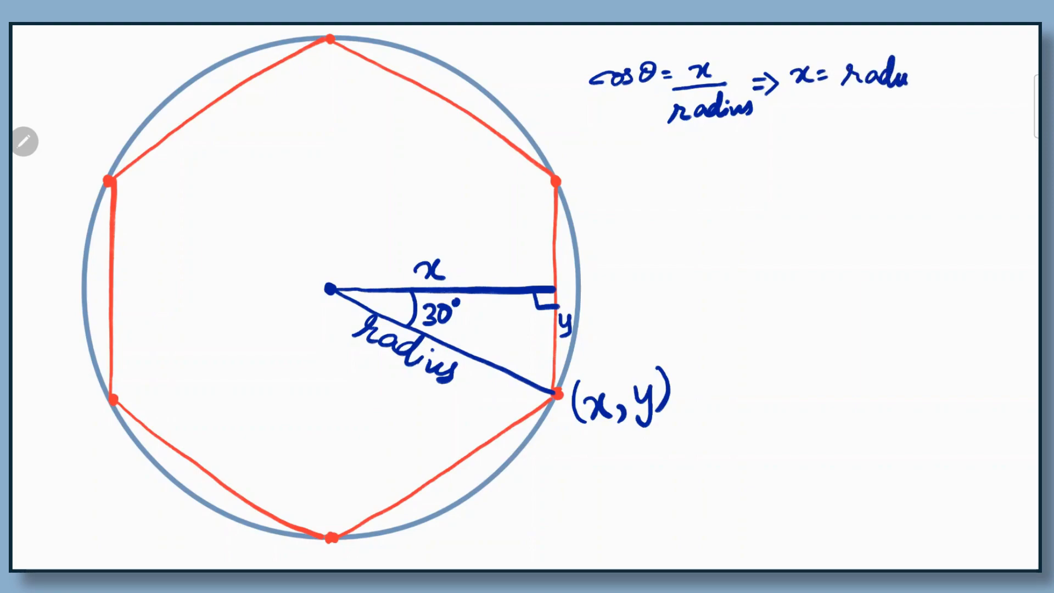
pyautogui.write('×c')
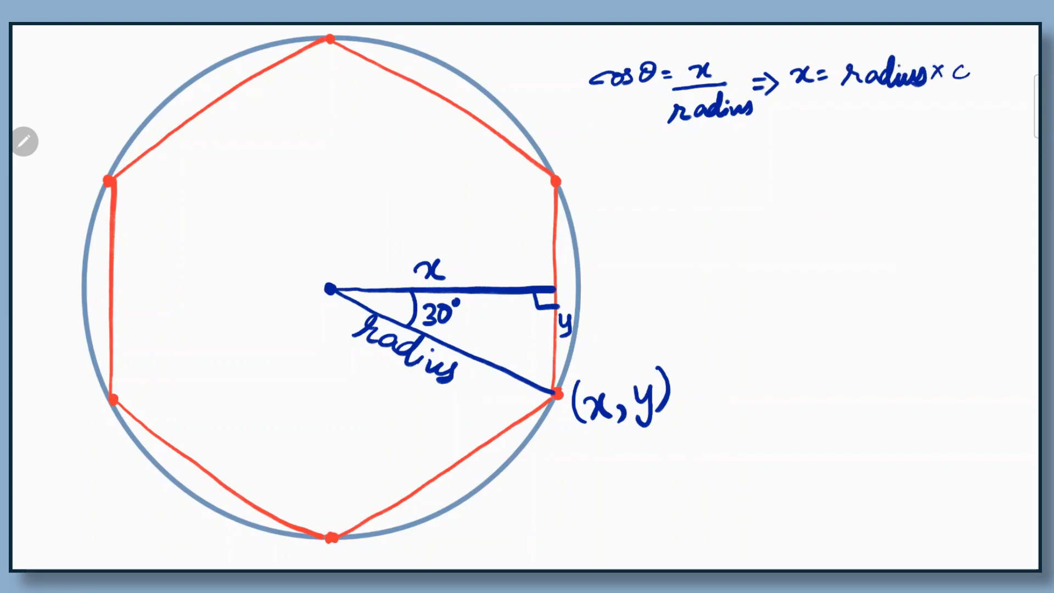
pyautogui.write('cosθ')
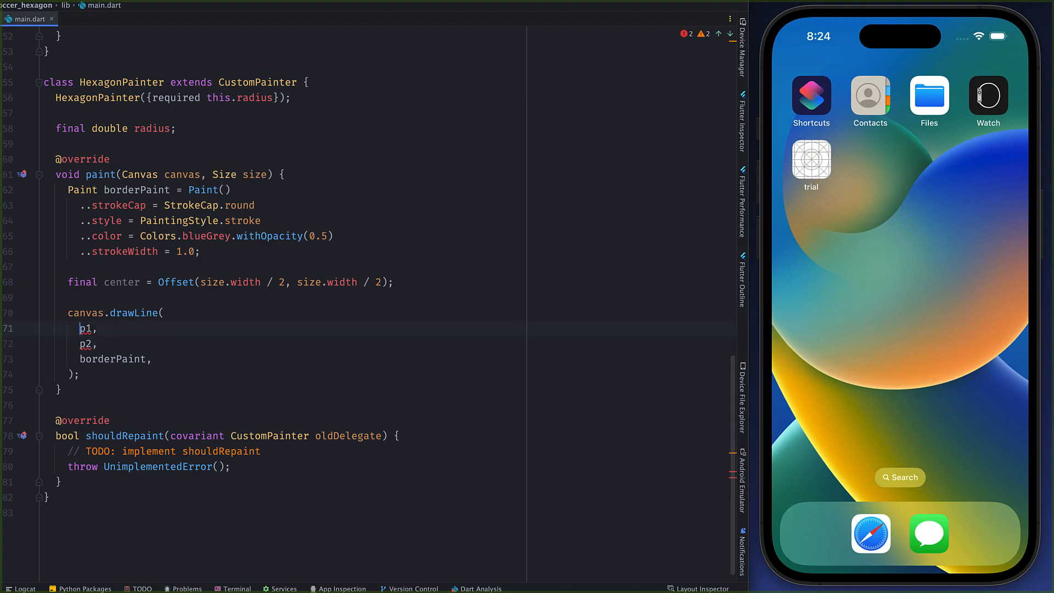
# Enter the first point as Offset(radius * cos(pi * 2 * (30/360)), radius * sin(...)).
pyautogui.write('O,')
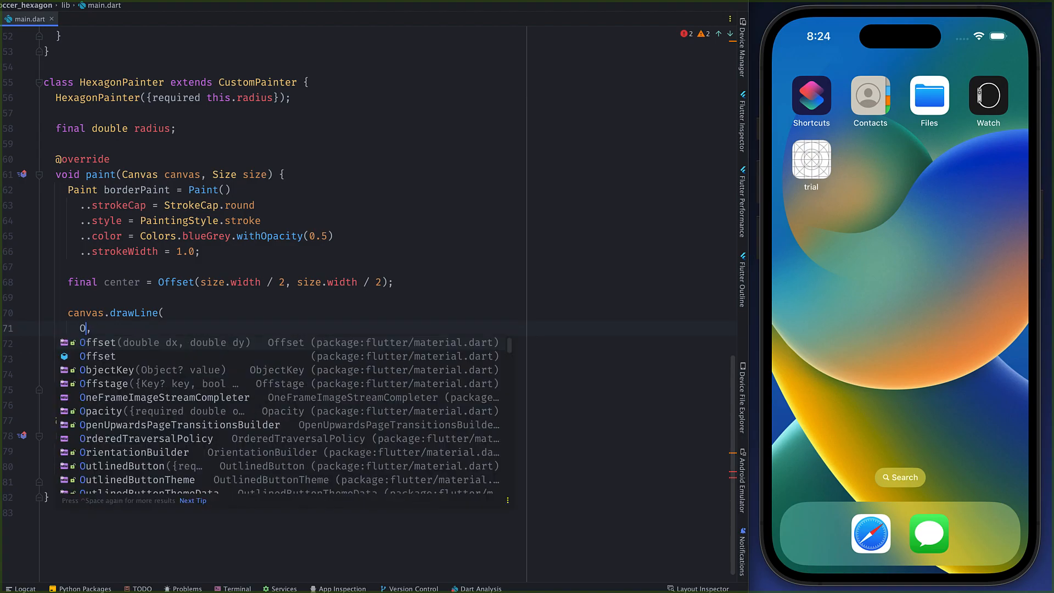
pyautogui.click(97, 342)
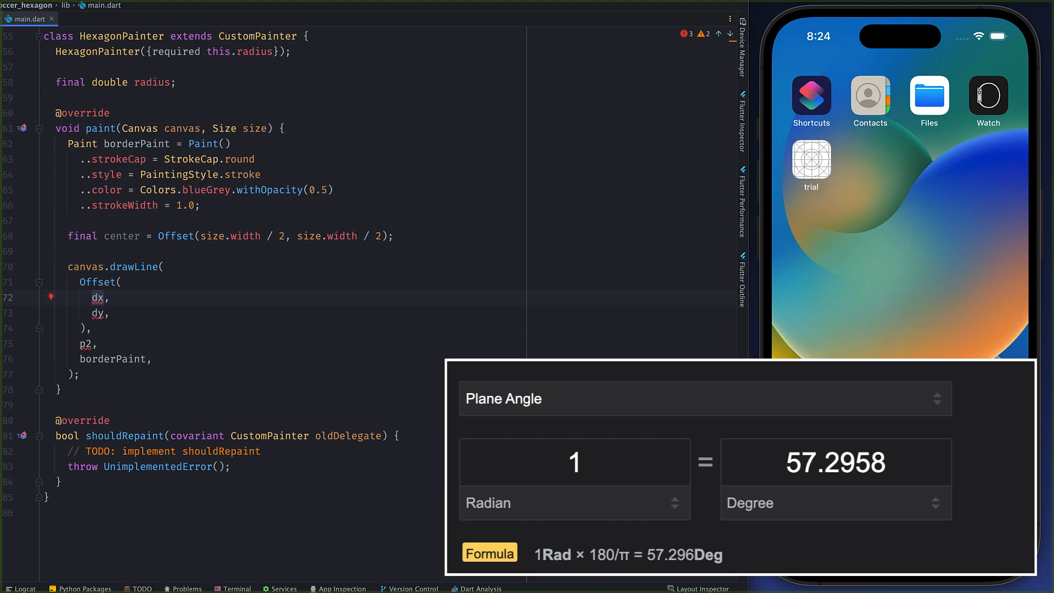
pyautogui.write('radius *')
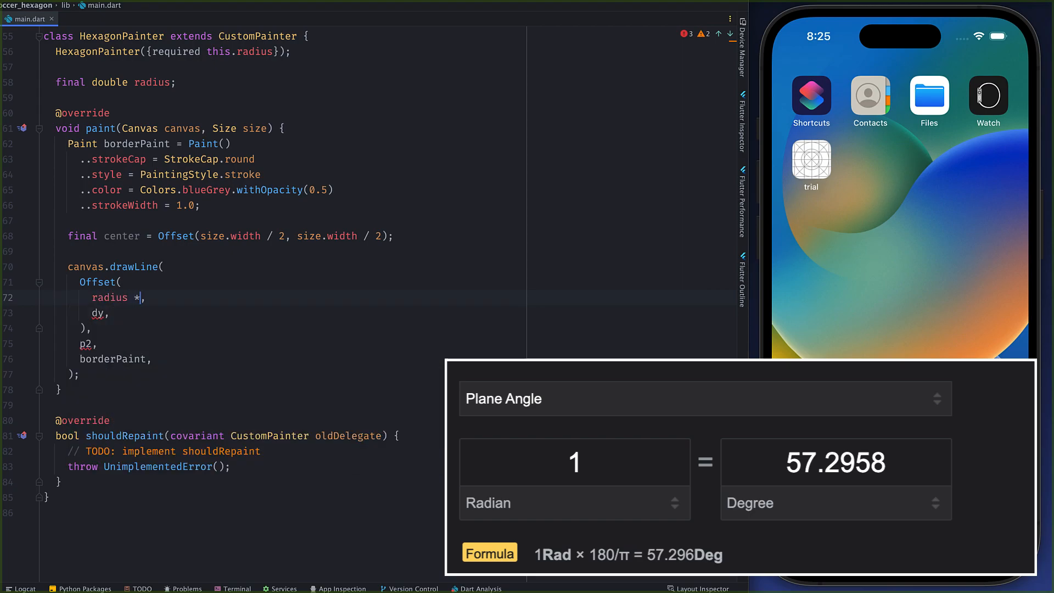
pyautogui.write('cos(')
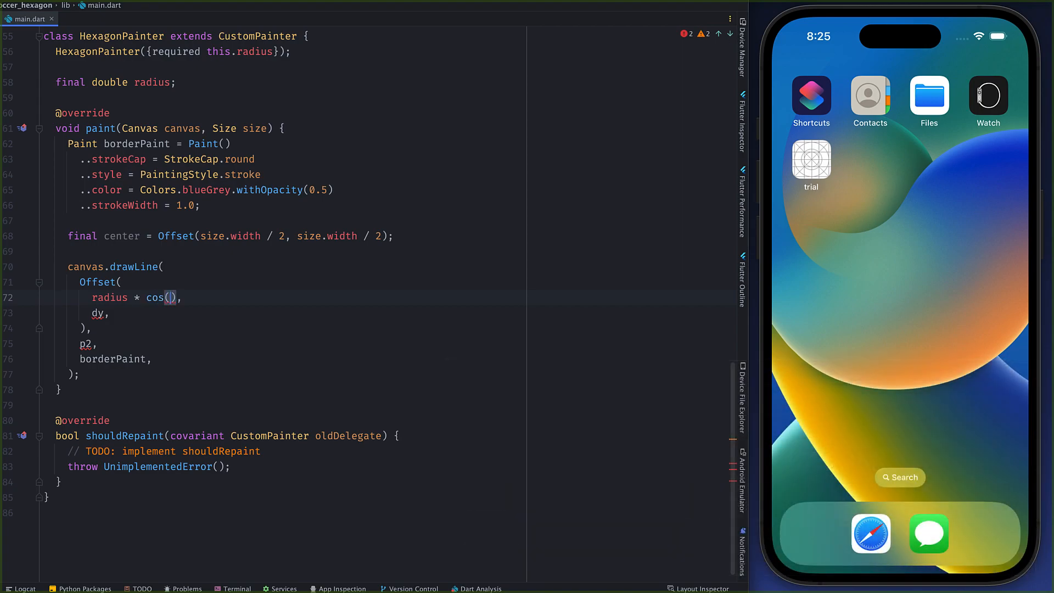
pyautogui.write('pi * 2 * (')
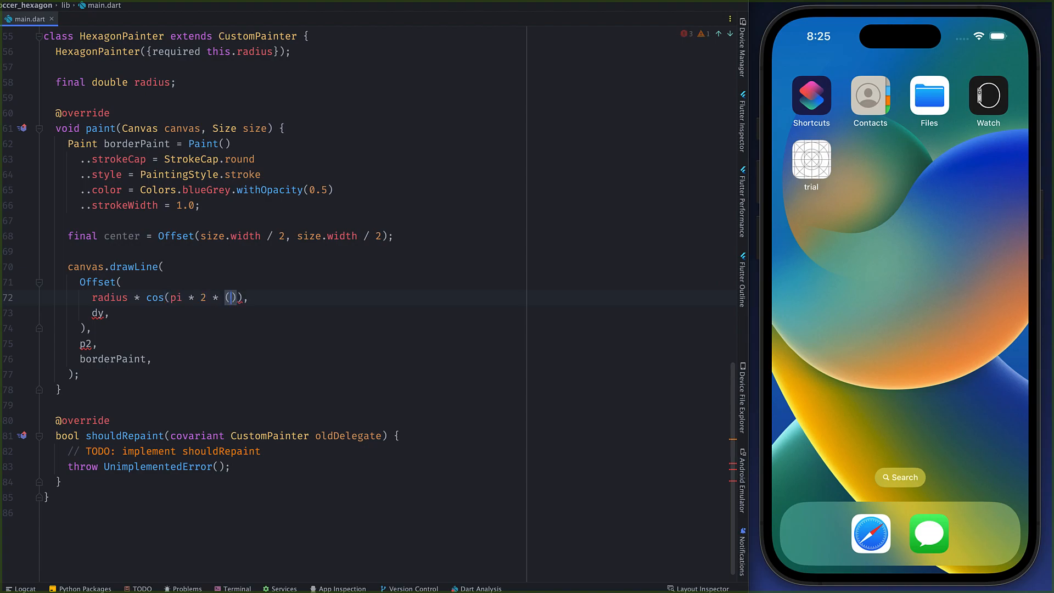
pyautogui.write('30/360')
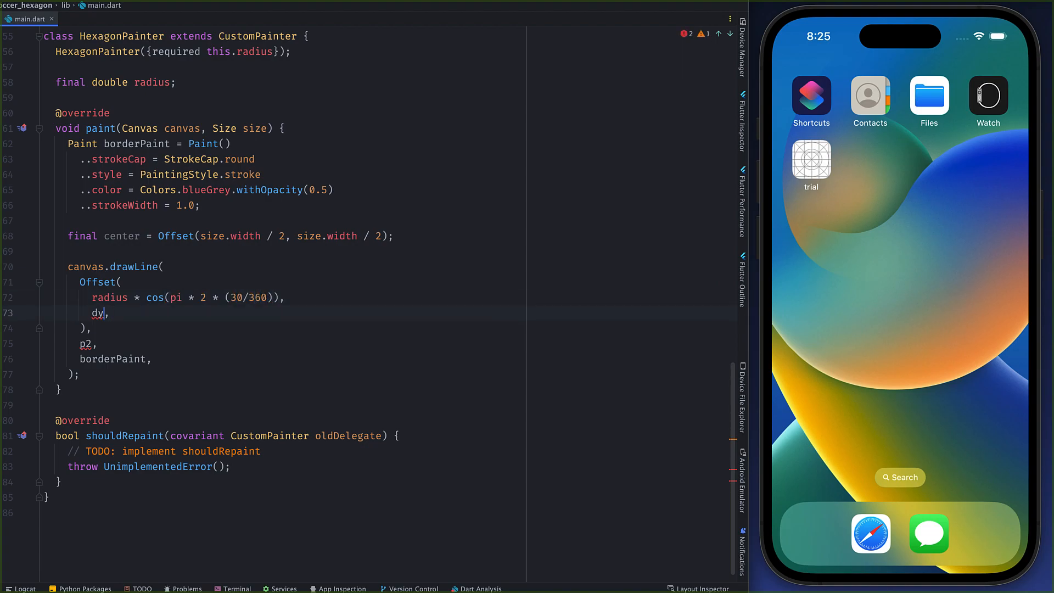
pyautogui.write('radius * sin(pi * 2 * 30/360')
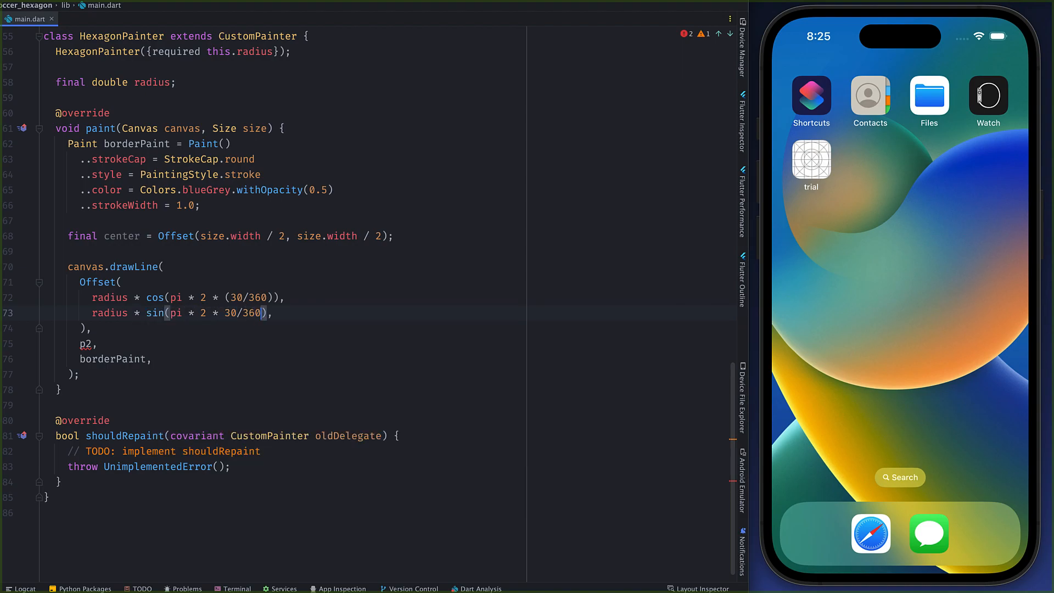
# Try the angle as 0.5236, then restore pi * 2 * (30/360) in the sine expression.
pyautogui.doubleClick(244, 313)
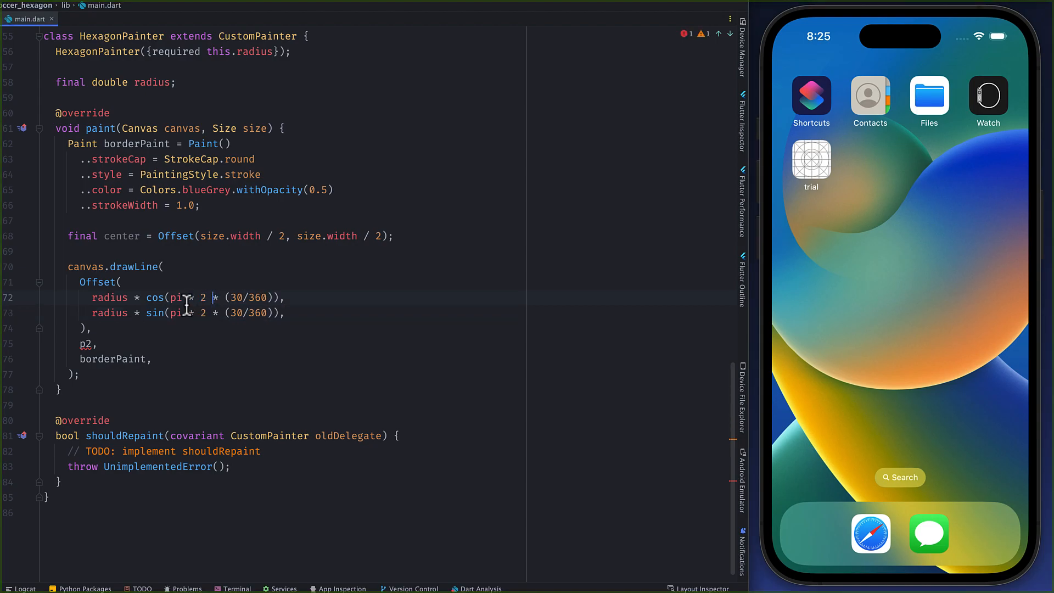
pyautogui.moveTo(177, 298); pyautogui.dragTo(269, 297)
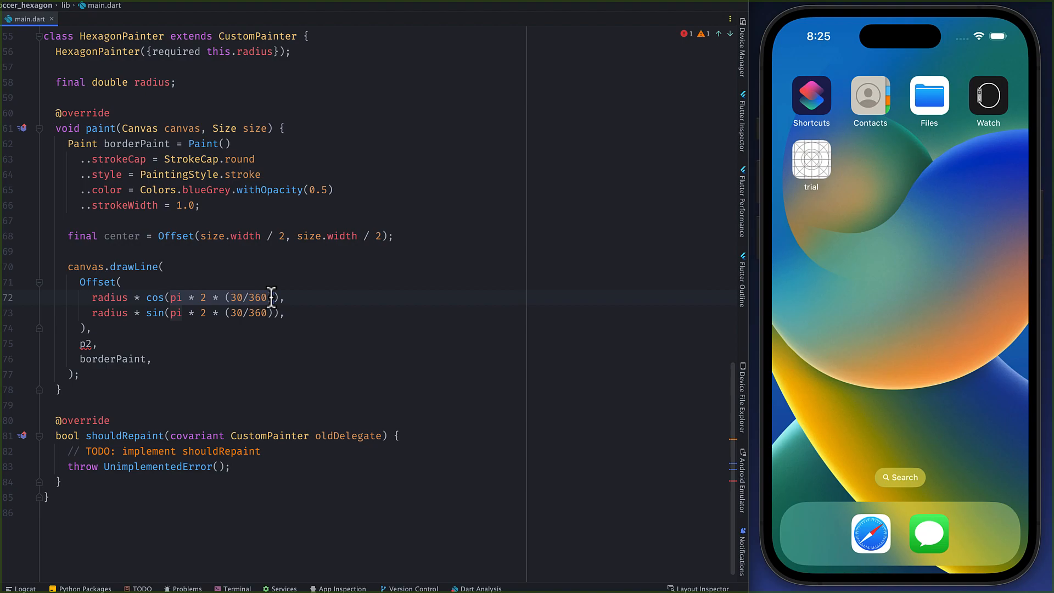
pyautogui.write('0.52')
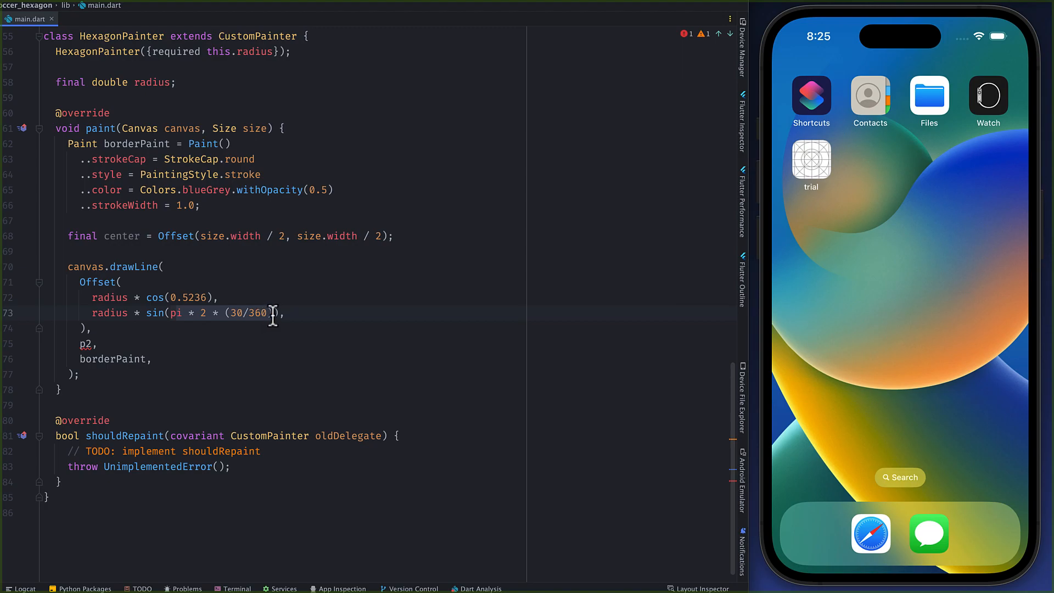
pyautogui.write('0.5236')
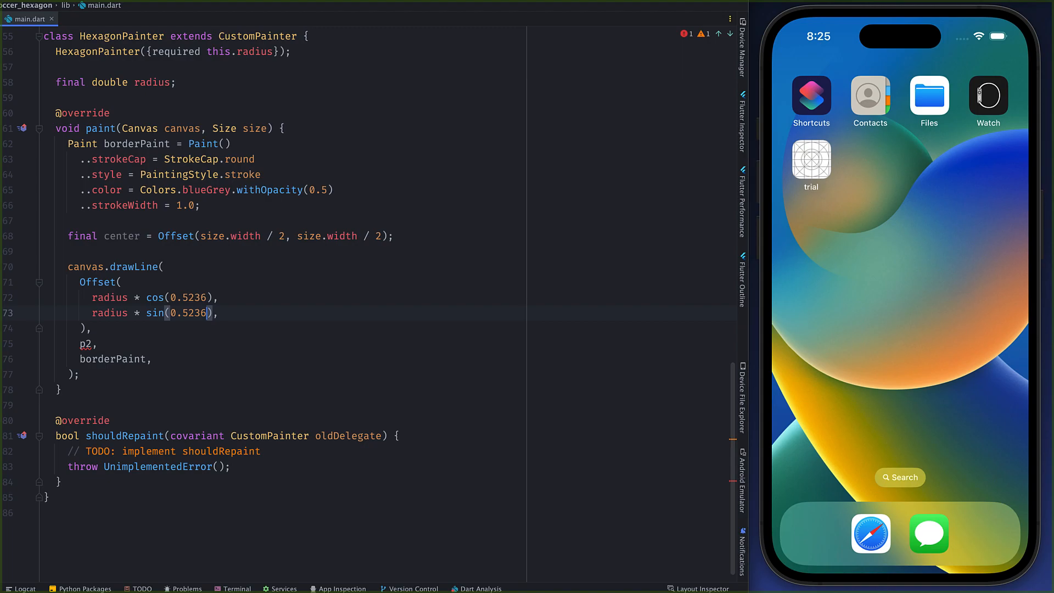
pyautogui.press('Backspace')
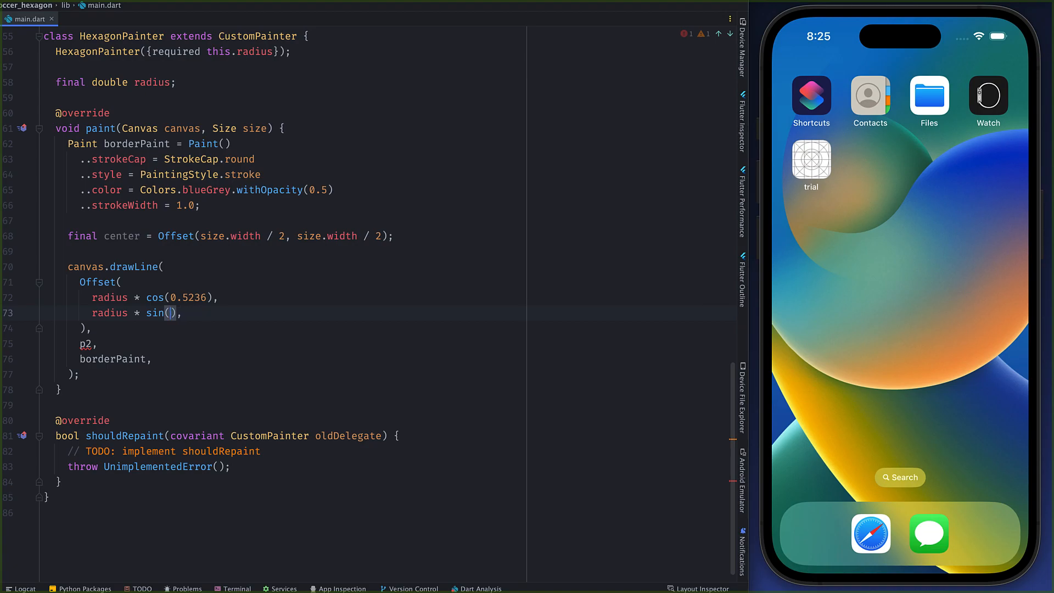
pyautogui.write('pi * 2 * (30/360)')
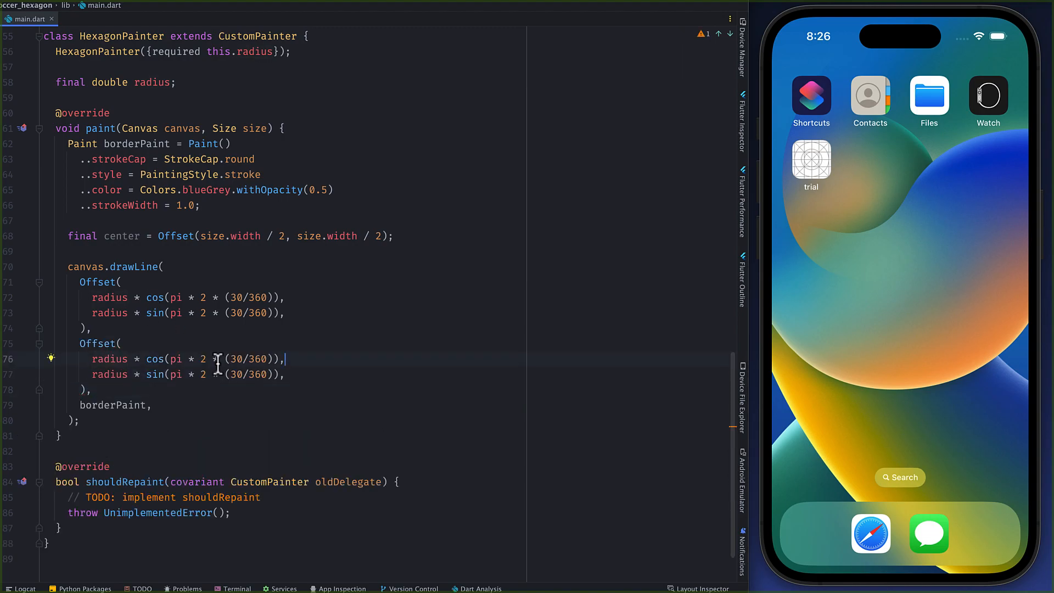
# Change the copied p2 Offset's angle from 30 to 90, then run on the simulator.
pyautogui.write('90')
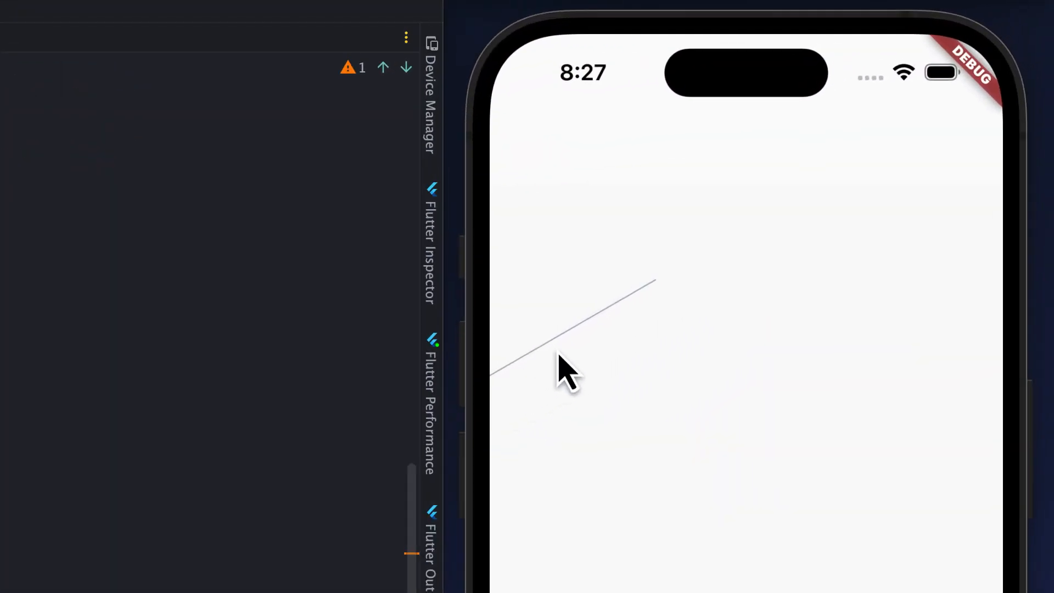
pyautogui.moveTo(551, 380)
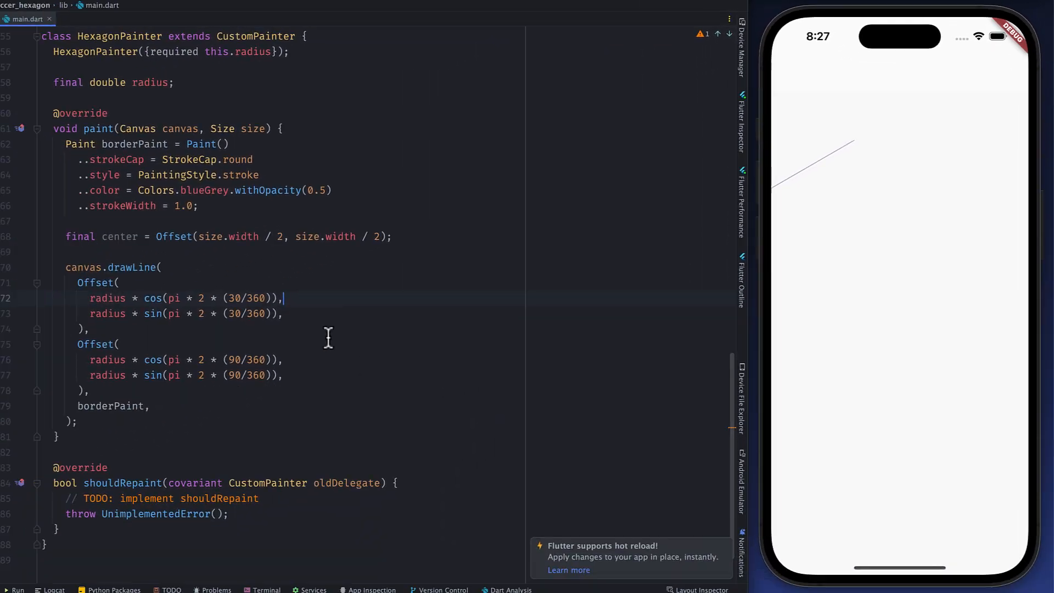
# Add + center.dx and + center.dy to each Offset coordinate and hot reload.
pyautogui.write('+ center.s')
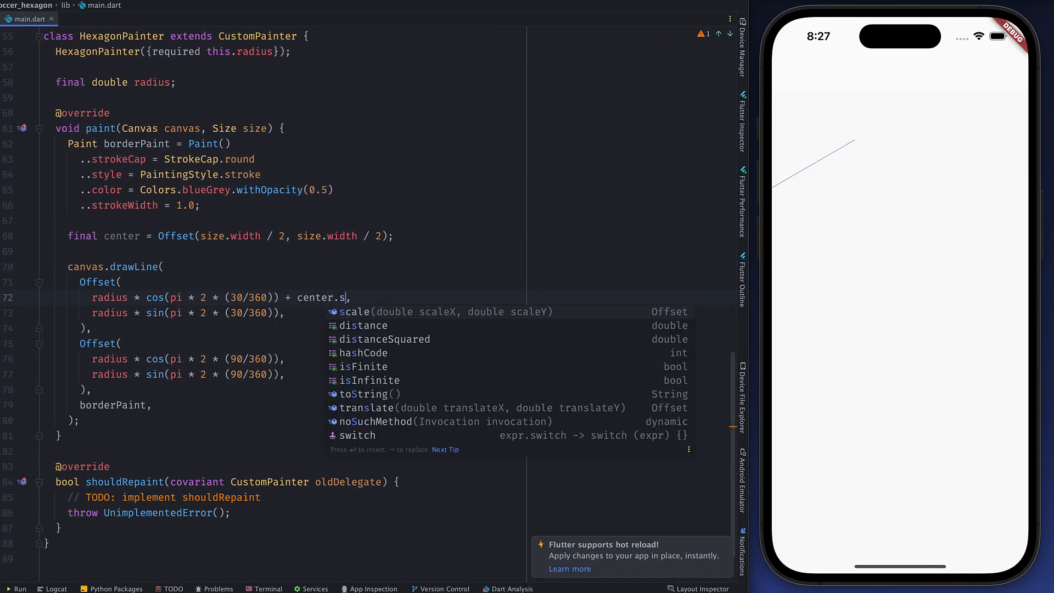
pyautogui.write('dx,')
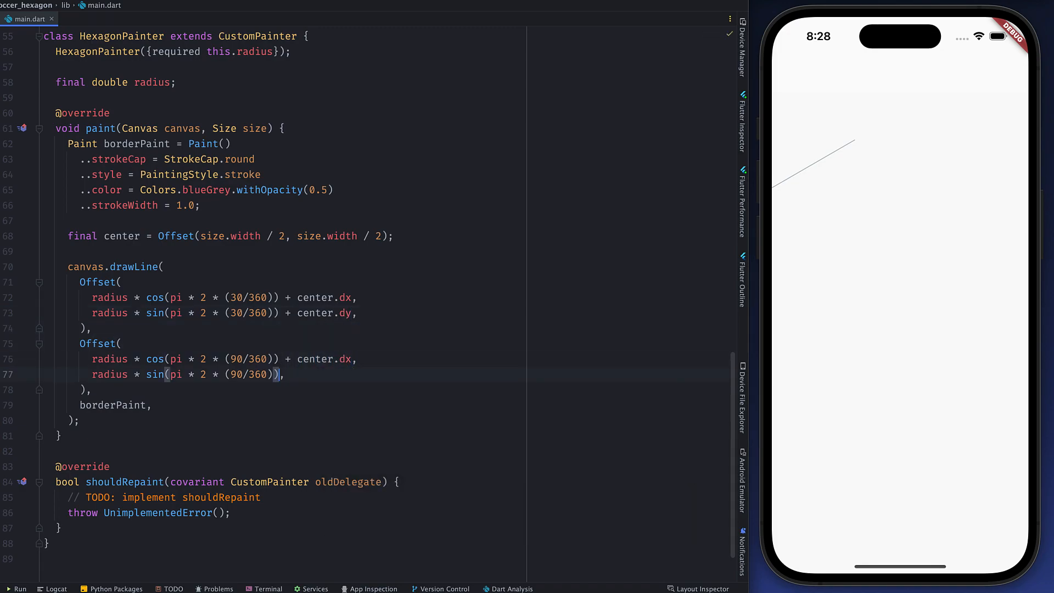
pyautogui.write('+ center.dy')
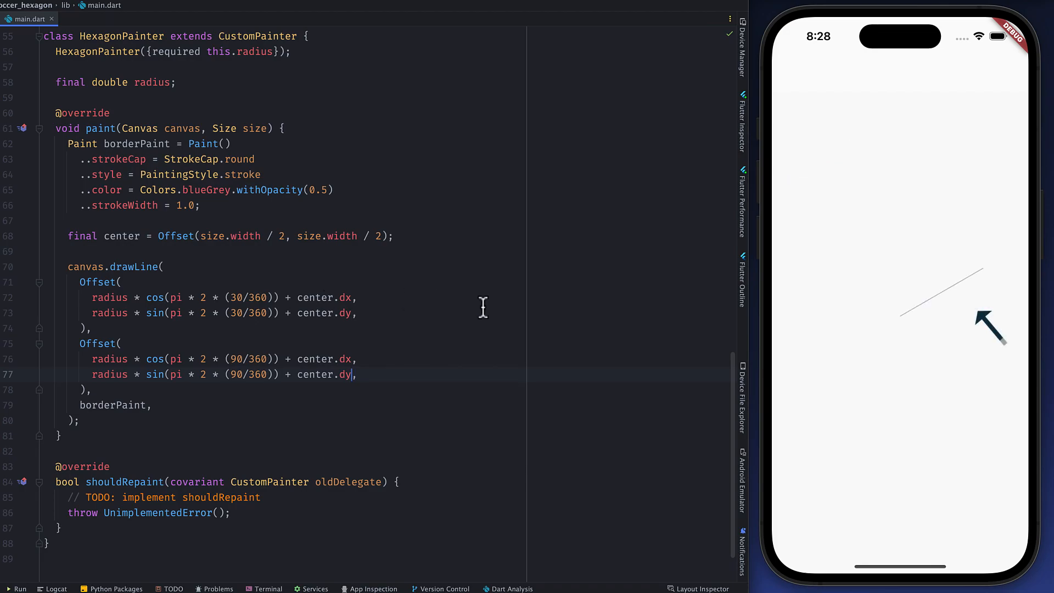
pyautogui.moveTo(957, 300)
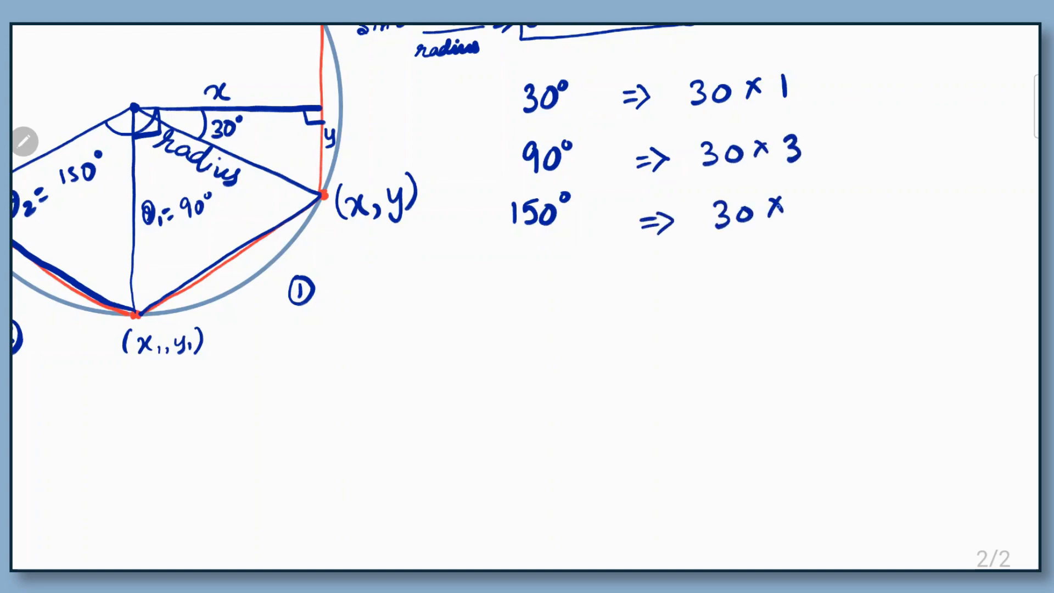
# Write 30×5, a downward arrow, and the list 1, 3, 5, 7, 9, 11 => 6 values.
pyautogui.write('5')
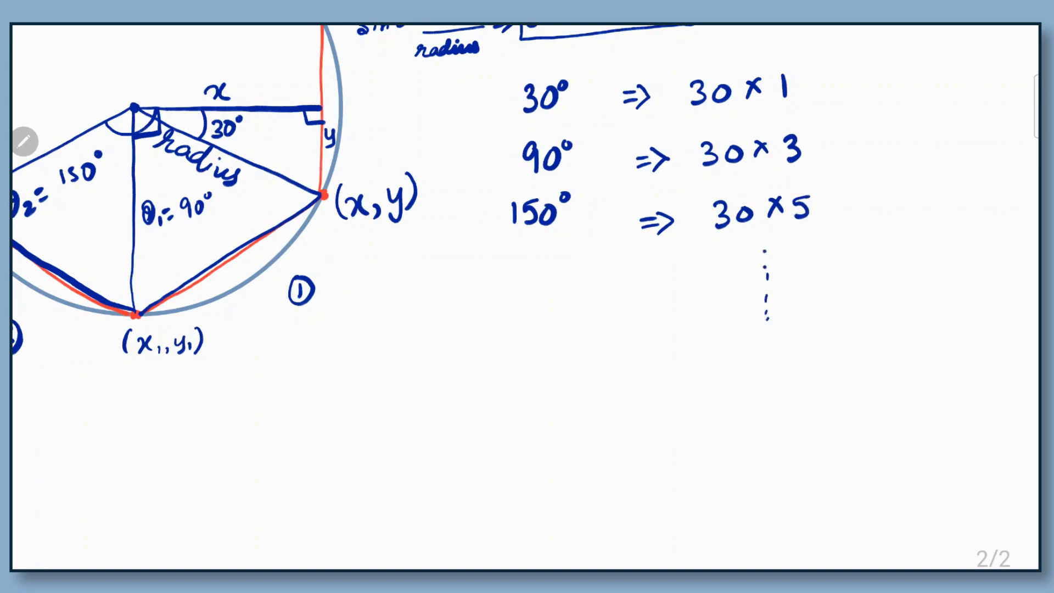
pyautogui.moveTo(840, 81); pyautogui.dragTo(834, 252)
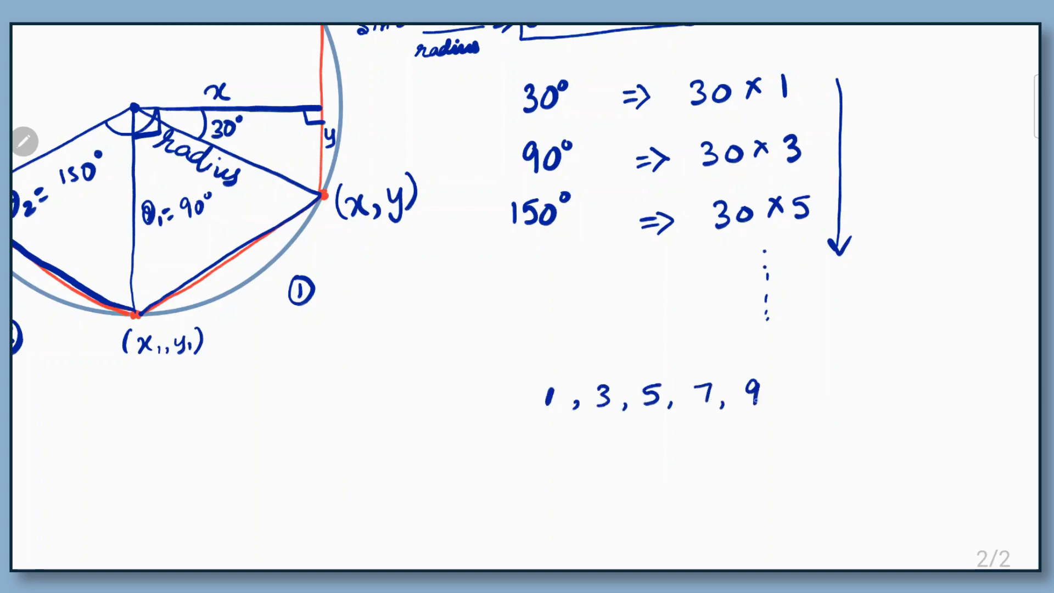
pyautogui.write(', 11 =>')
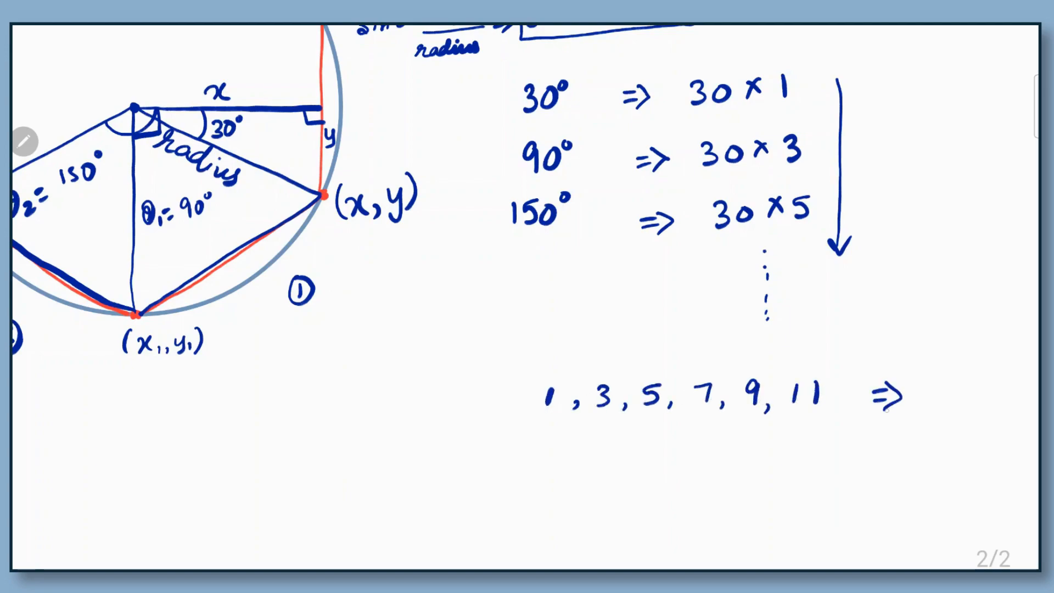
pyautogui.write('6 values')
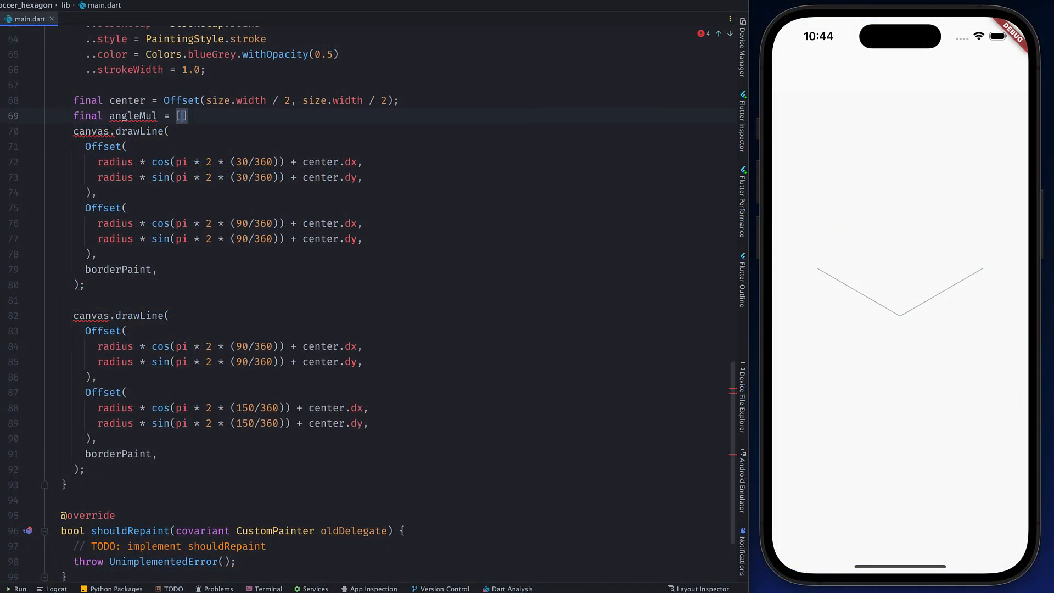
# Define angleMul [1, 3, 5, 7, 9, 11] and loop drawLine between angleMul[i] and angleMul[i + 1] × 30.
pyautogui.write('[1, 3, 5, 7, 9, 11];')
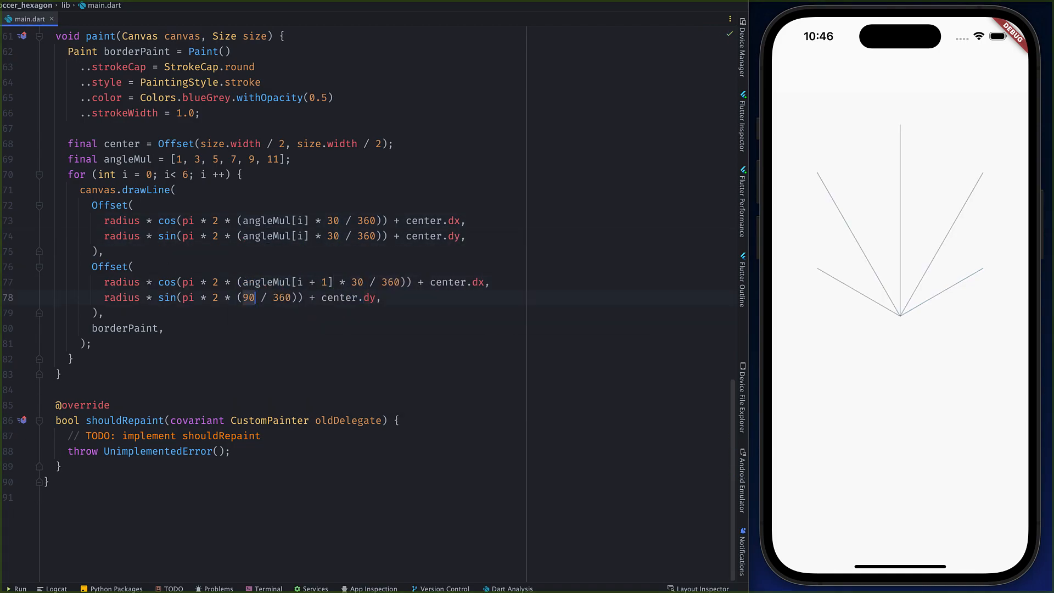
pyautogui.write('angleMul[i + 1] * 30')
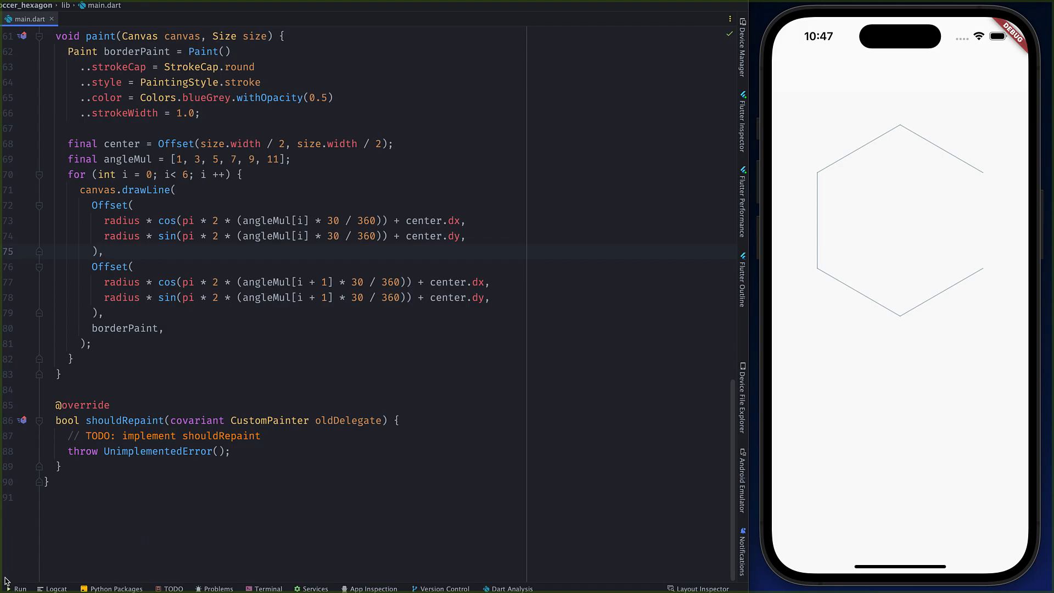
pyautogui.click(18, 588)
pyautogui.write('return')
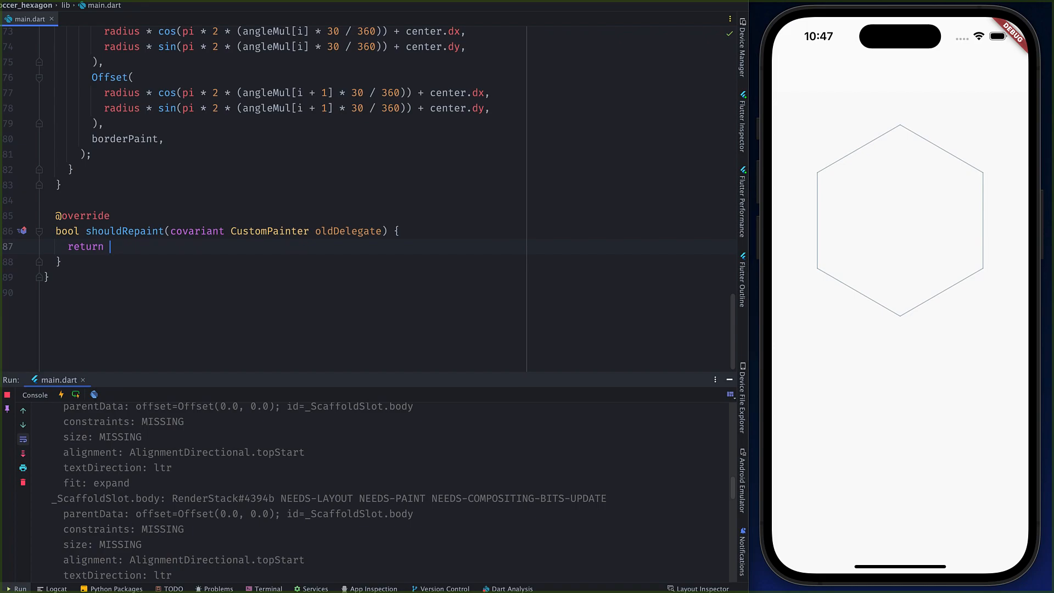
# Return true from shouldRepaint and wrap drawing in a j loop to 5 scaling radius by j/5.
pyautogui.write('true;')
pyautogui.write('for (int j =1; ')
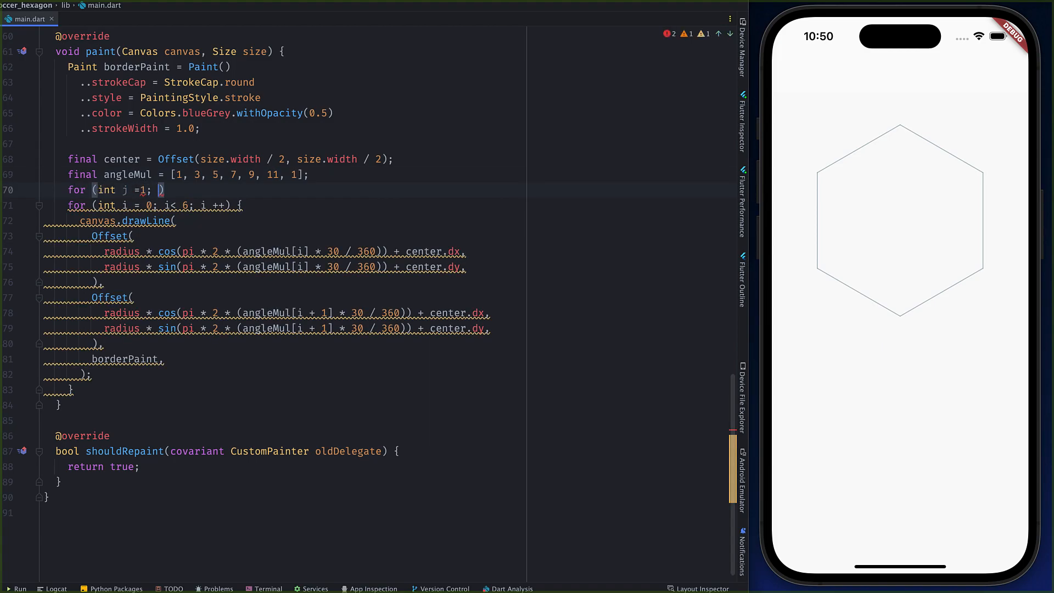
pyautogui.write('j<=5; j++')
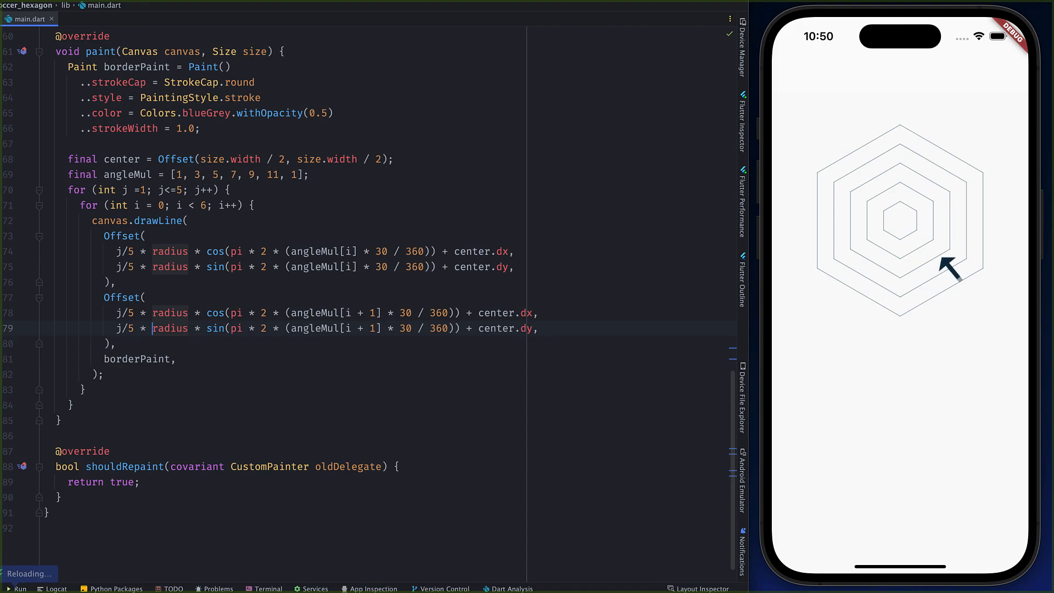
pyautogui.moveTo(948, 282)
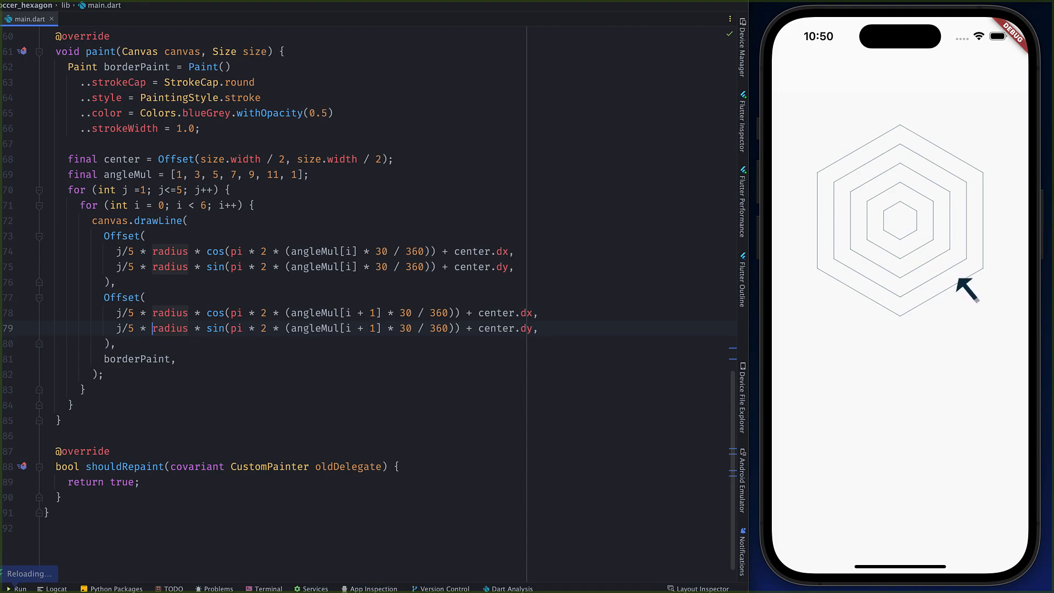
pyautogui.moveTo(979, 297)
pyautogui.write('final center = ;')
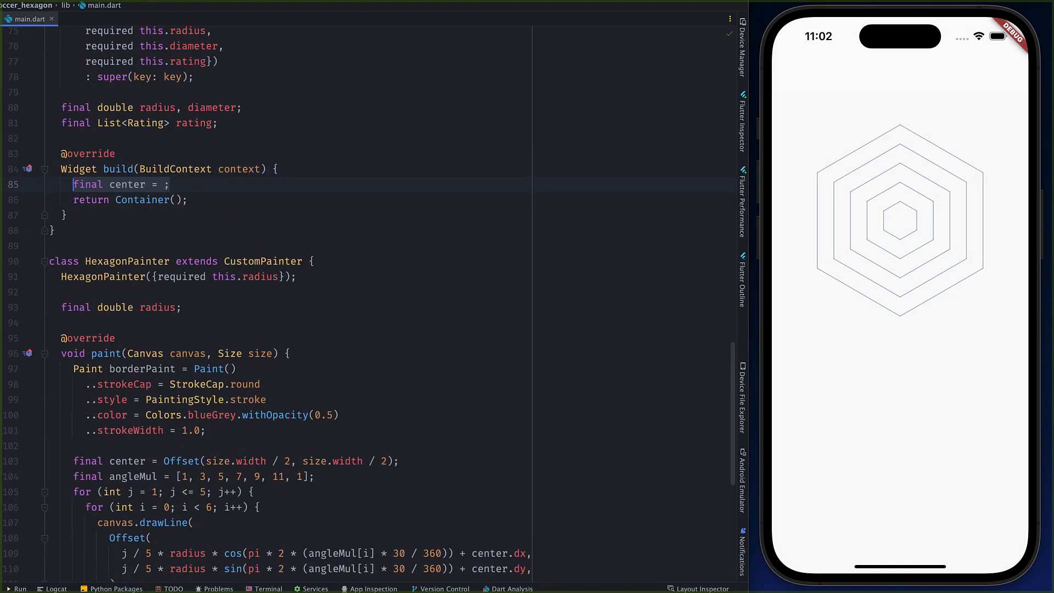
# Add a diameter/2 center Offset and a Stack with a Positioned label for rating[0]'s name.
pyautogui.write('Offset(diameter / 2, diameter / 2)')
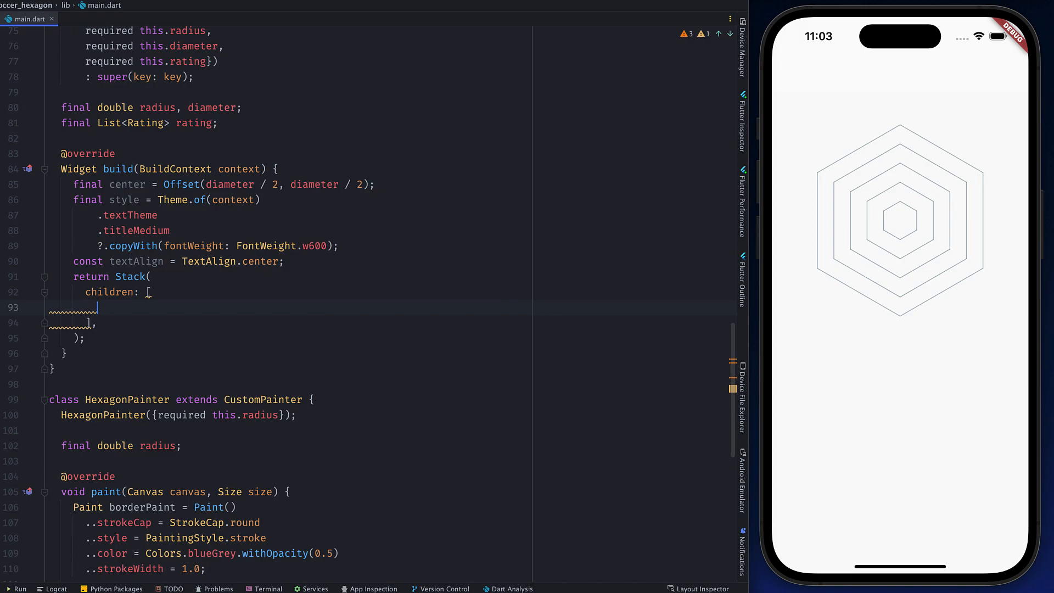
pyautogui.write('Posi')
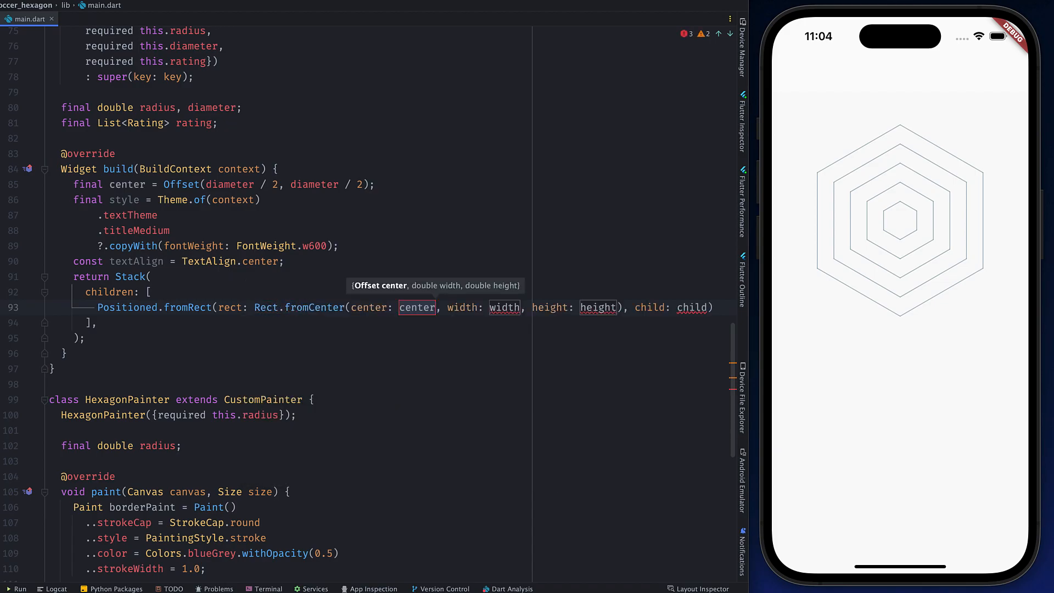
pyautogui.write('Offset()')
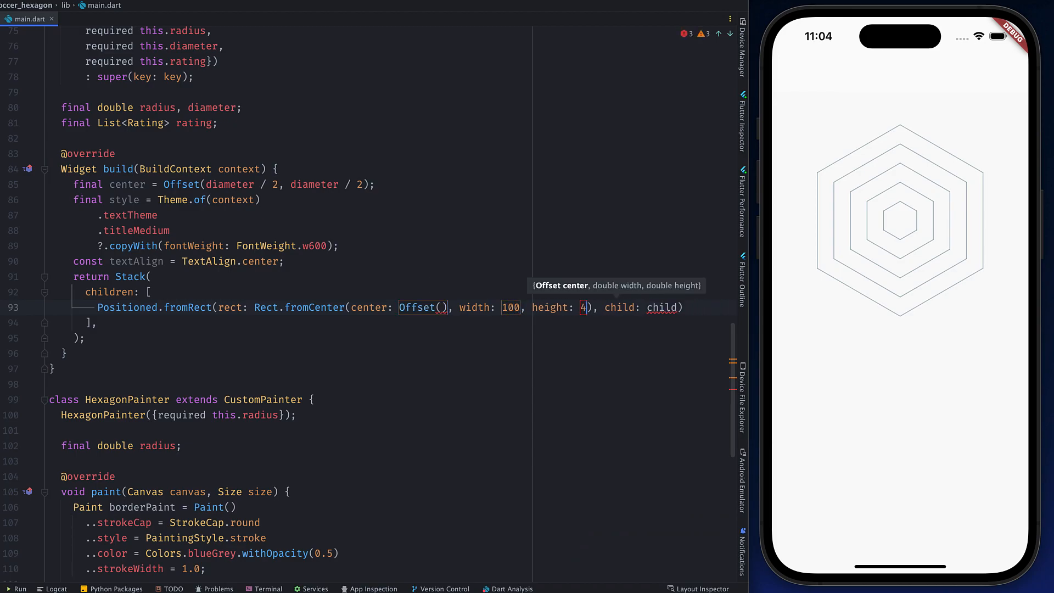
pyautogui.write('0,')
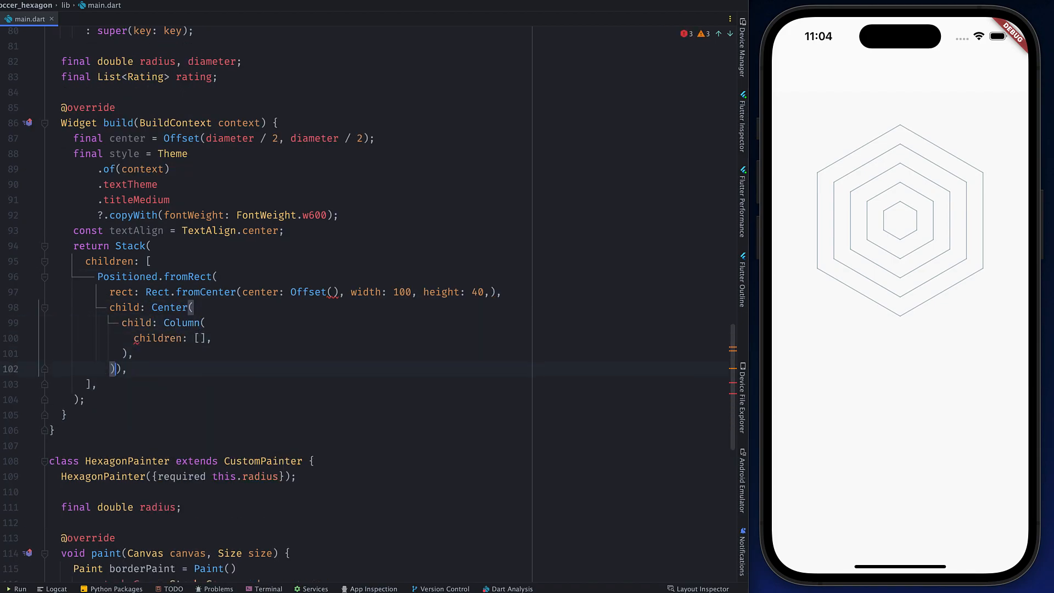
pyautogui.write('Text(rating[0].name, textAlign: textAlign, style: style),')
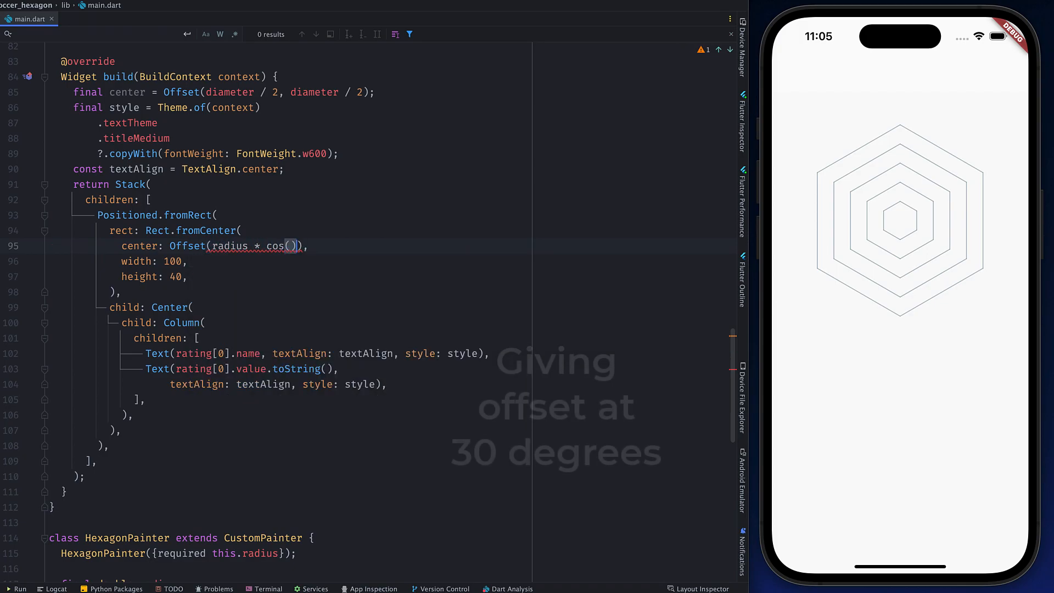
# Position the labels at 30° steps using radius cos/sin plus center, for ratings 0–5.
pyautogui.write('pi * 2 * 30/360) + center.dy,')
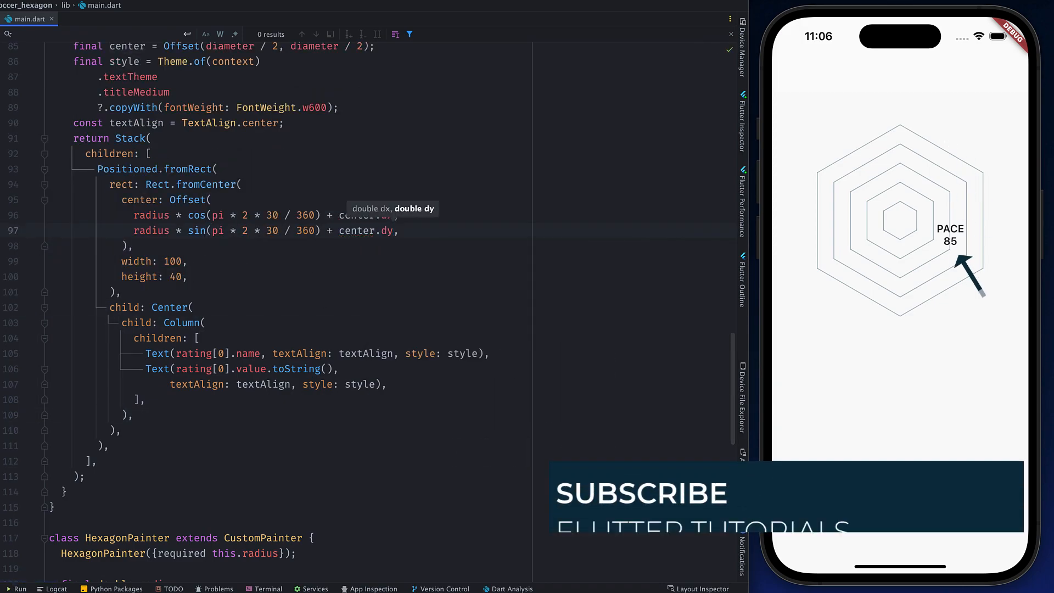
pyautogui.write('+ 50')
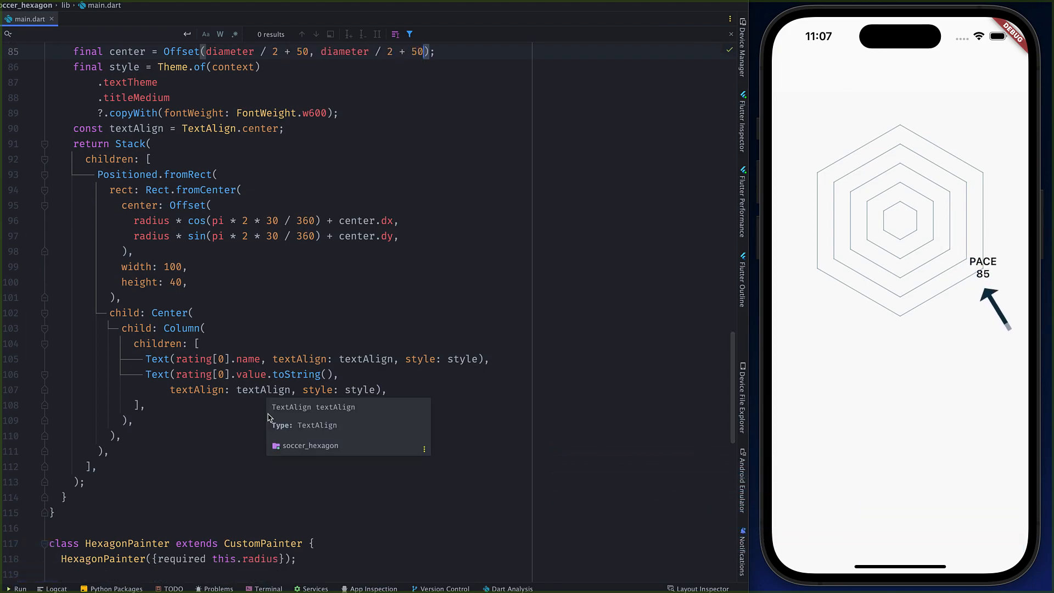
pyautogui.scroll(-3)
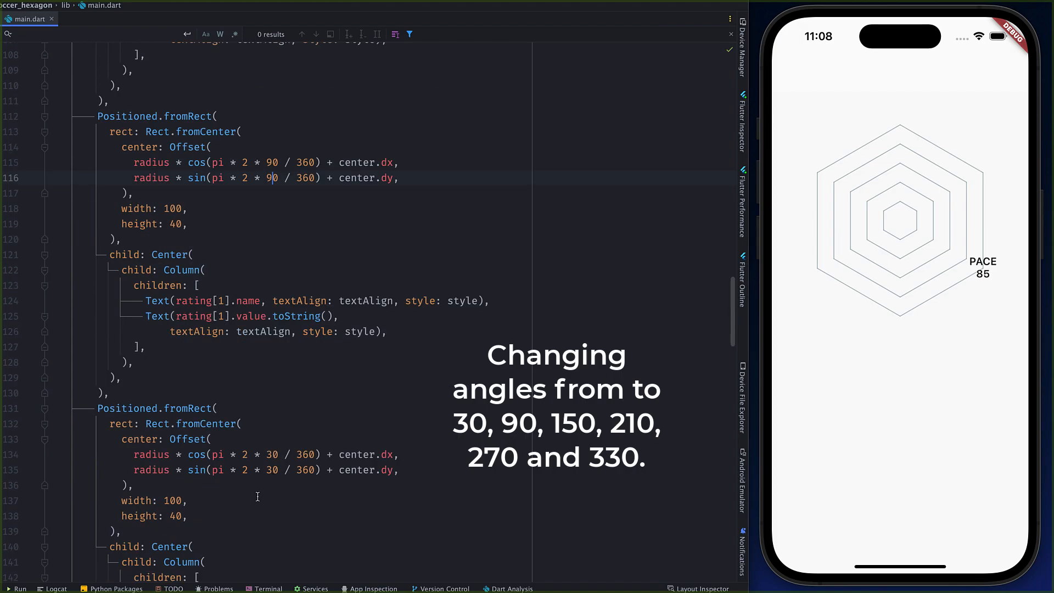
pyautogui.scroll(-3)
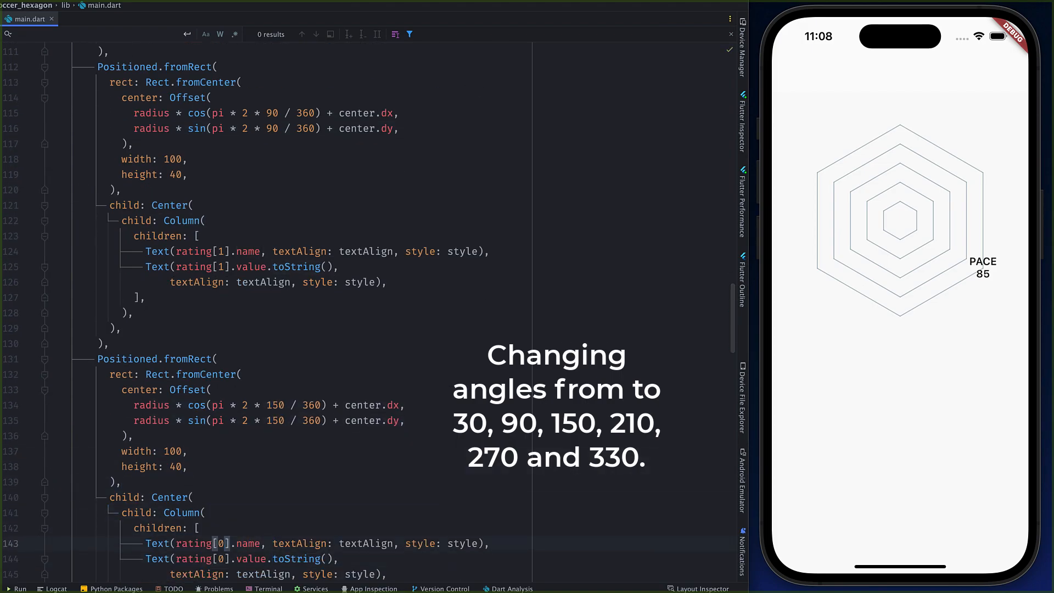
pyautogui.scroll(-3)
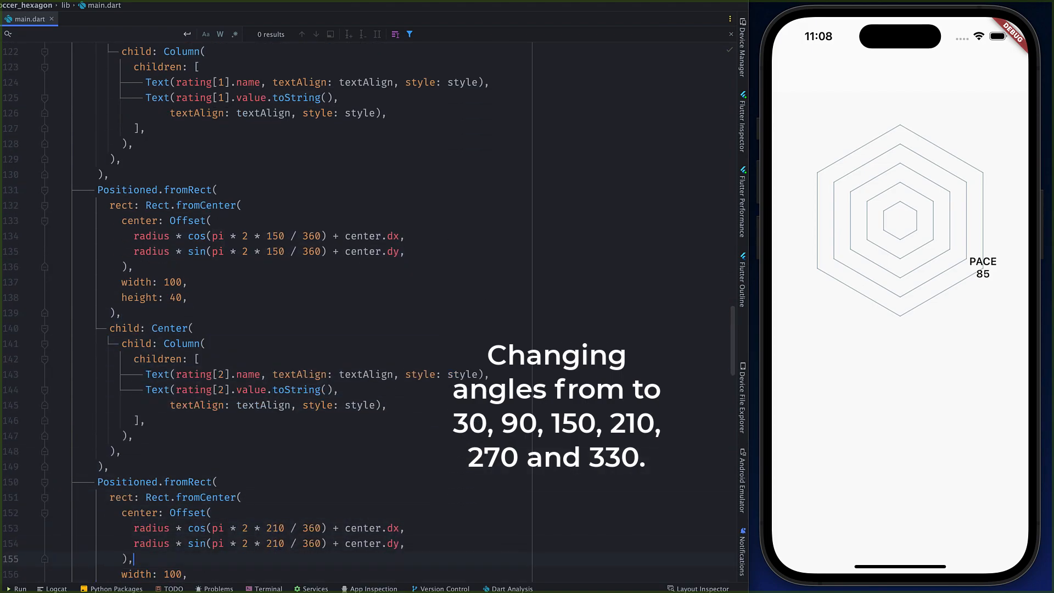
pyautogui.scroll(-3)
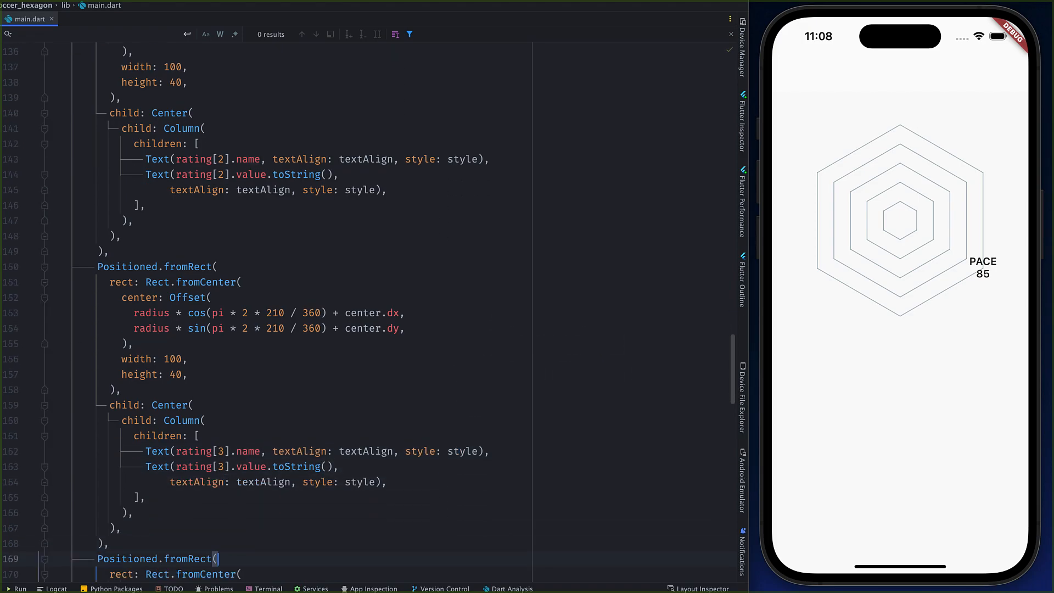
pyautogui.scroll(-3)
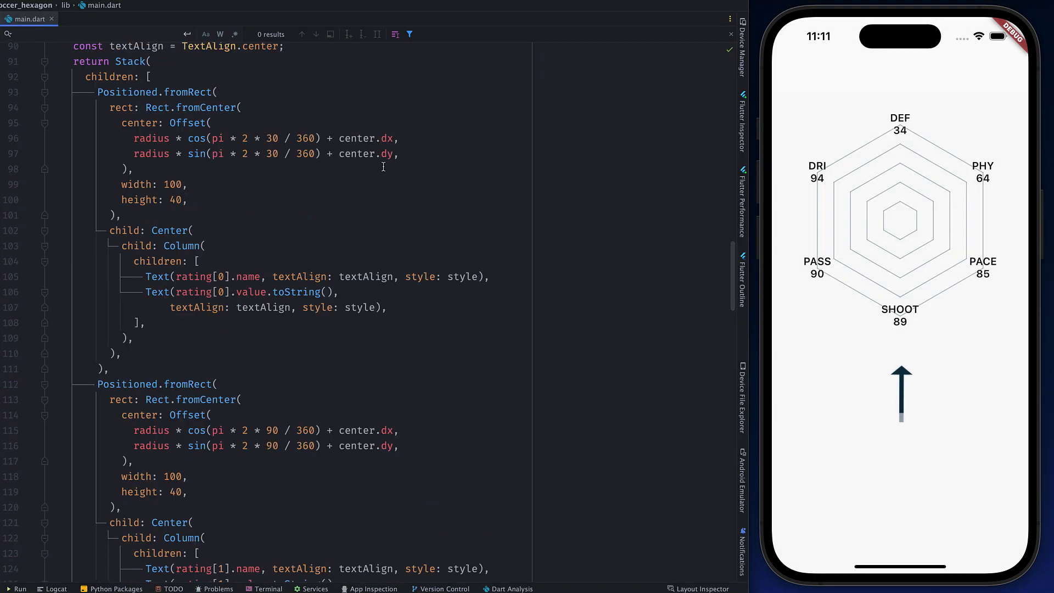
pyautogui.scroll(-3)
pyautogui.write(' + 30')
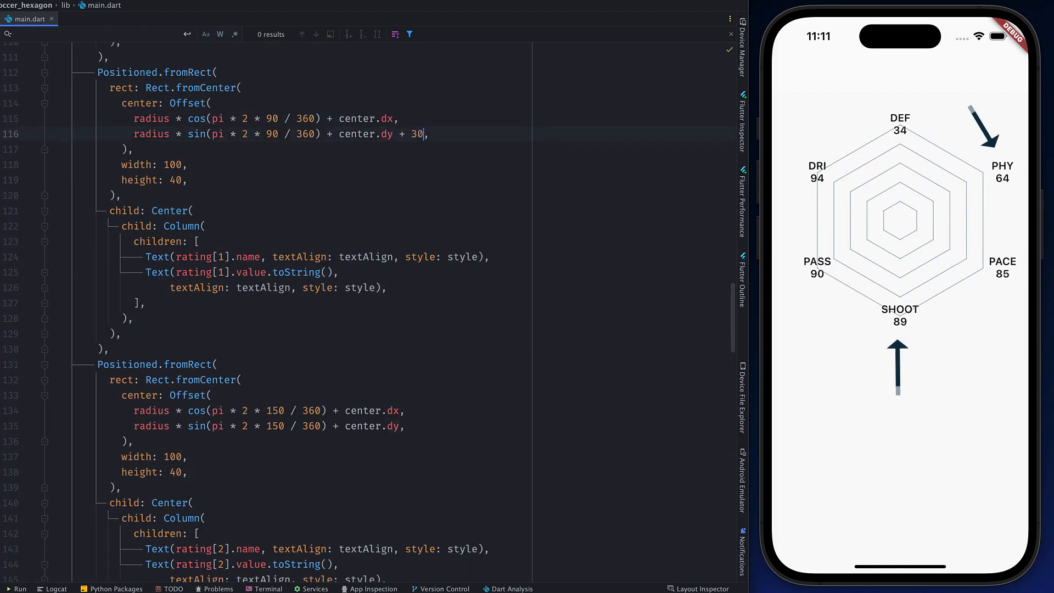
pyautogui.scroll(-3)
pyautogui.write(' - 30')
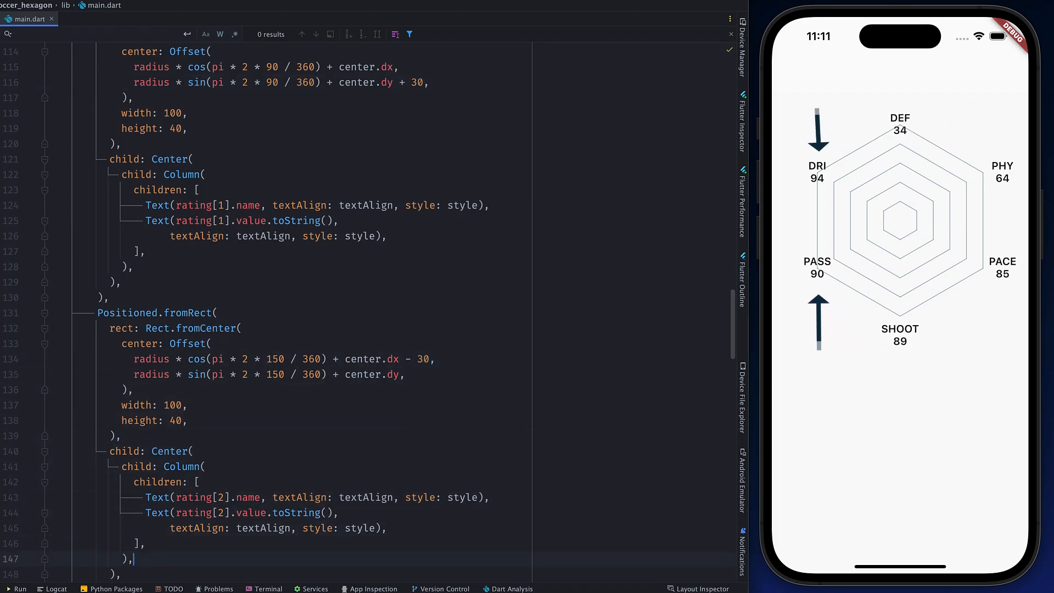
pyautogui.scroll(-3)
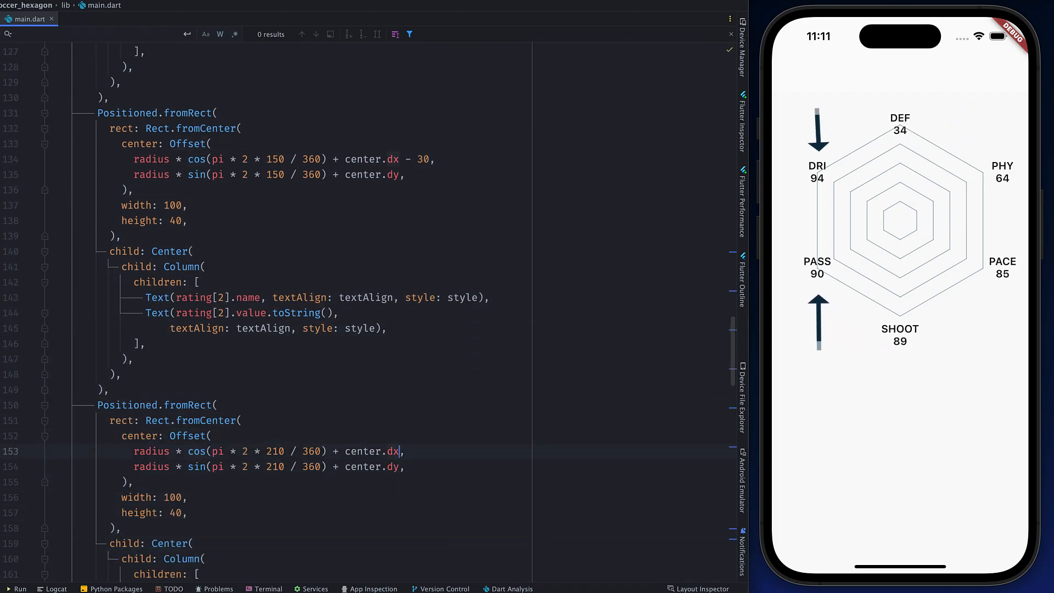
pyautogui.scroll(-3)
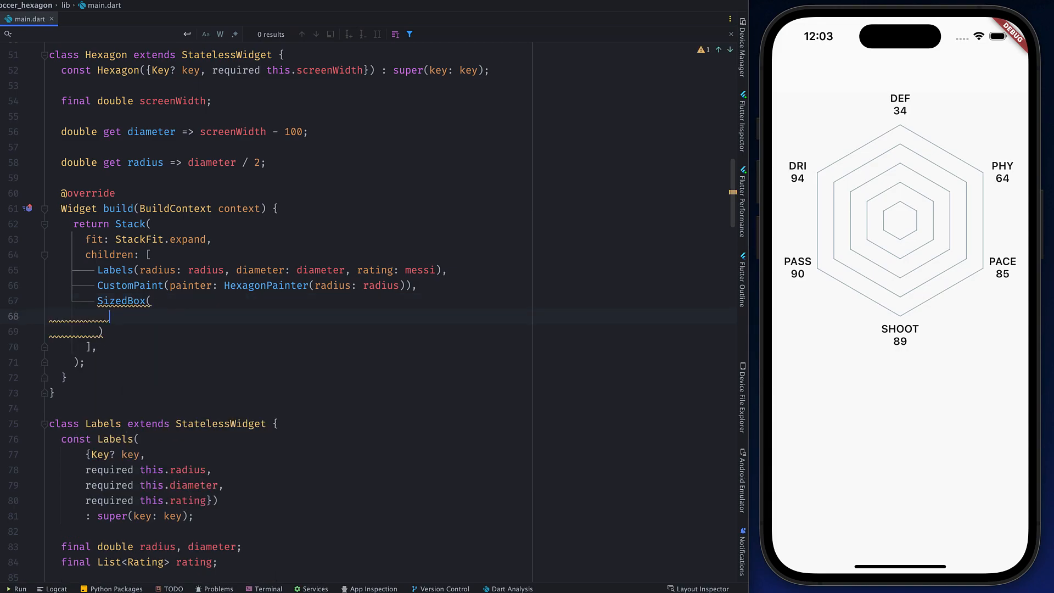
# Add a diameter-by-diameter SizedBox holding a 0.7-opacity blueAccent ColoredBox to the Stack.
pyautogui.write('width: diameter,')
pyautogui.write('color: Colors.blueAccent.withOpacity(0.7),')
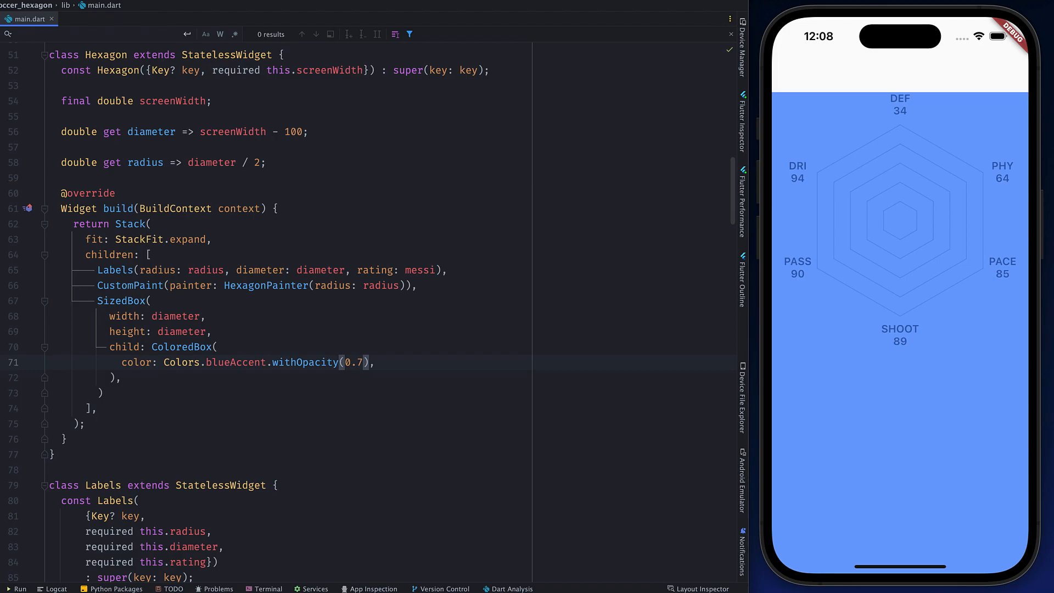
pyautogui.click(57, 299)
pyautogui.write('c')
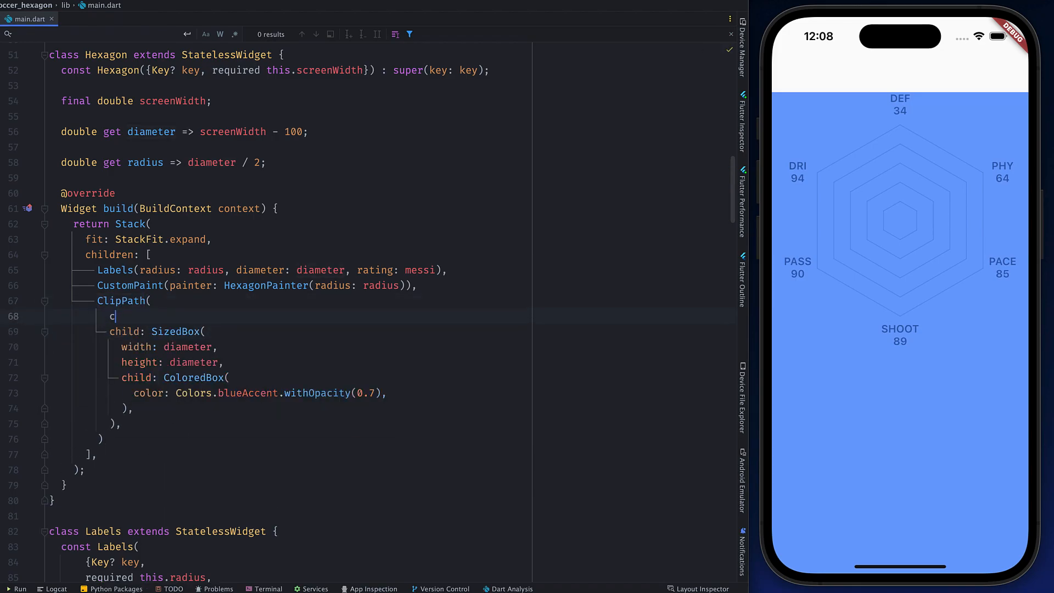
# Wrap the blue box in ClipPath using HexagonClipper(radius, multipliers starting with messi[0]).
pyautogui.write('lipper: HexagonClipper(radius: ra),')
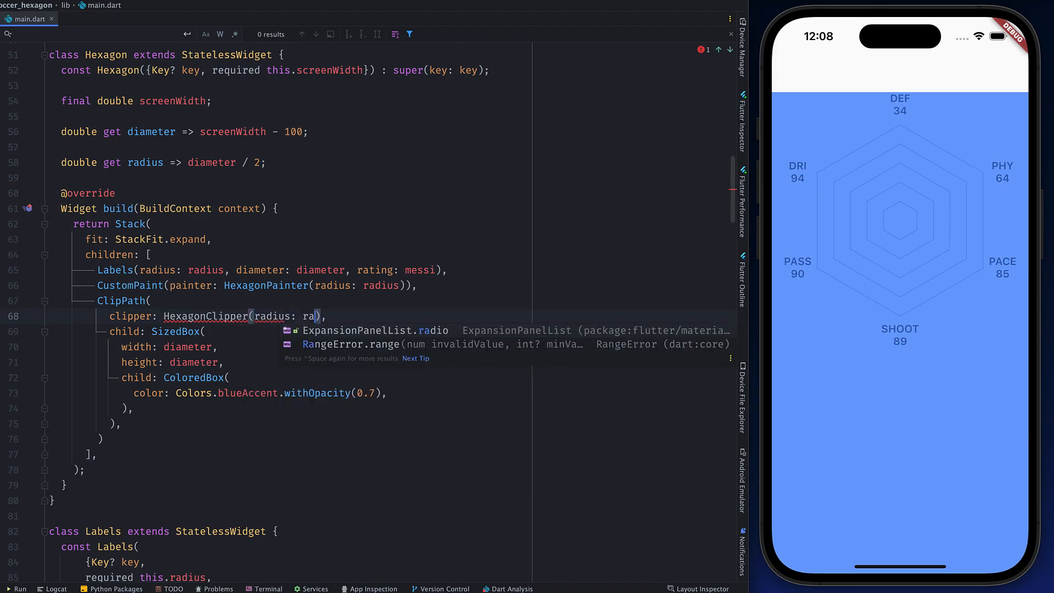
pyautogui.write('dius')
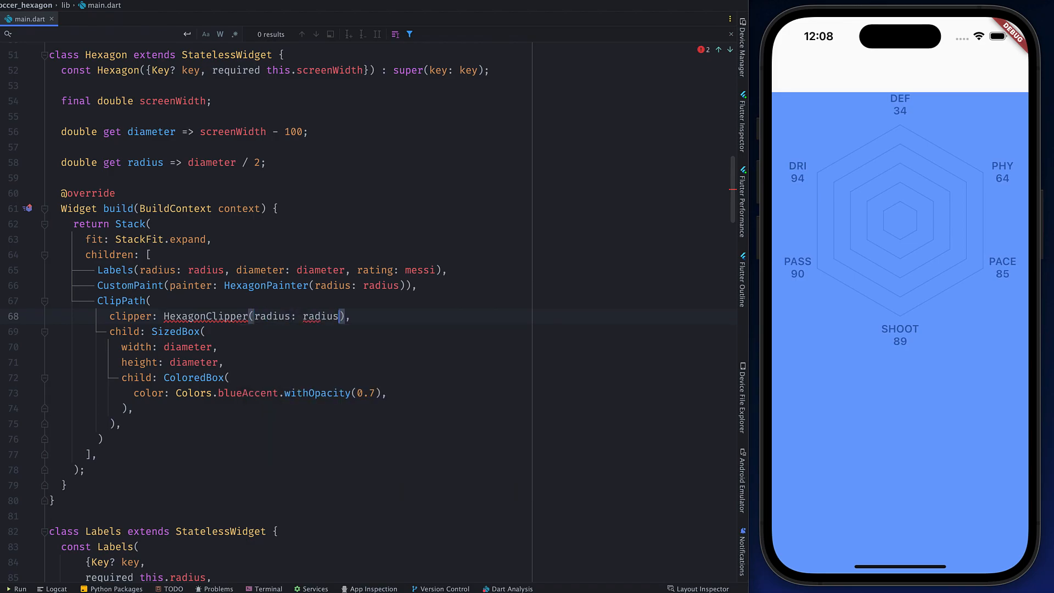
pyautogui.write(', multiply')
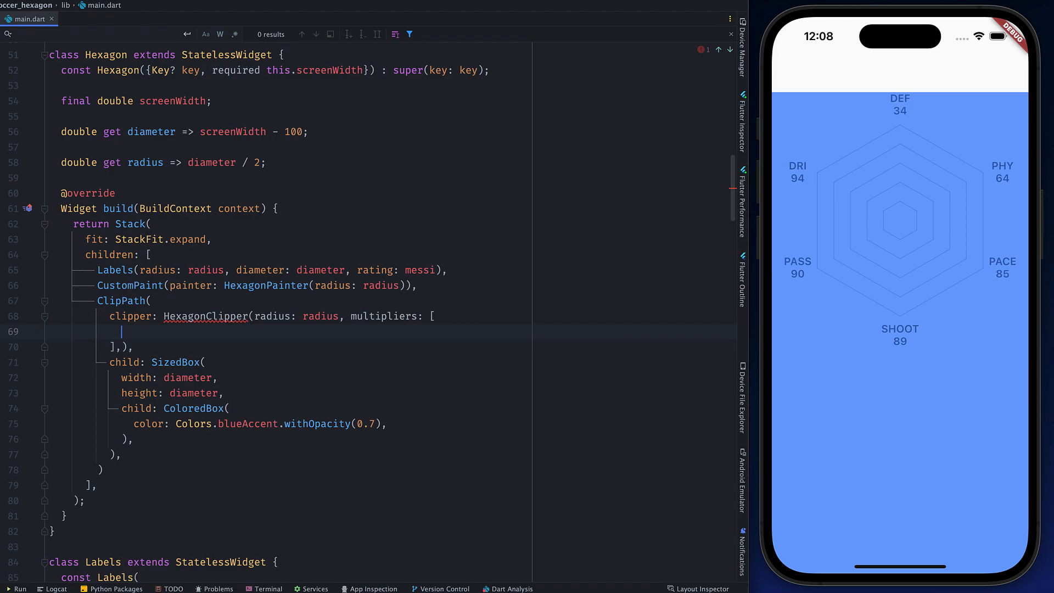
pyautogui.write('messi[0]')
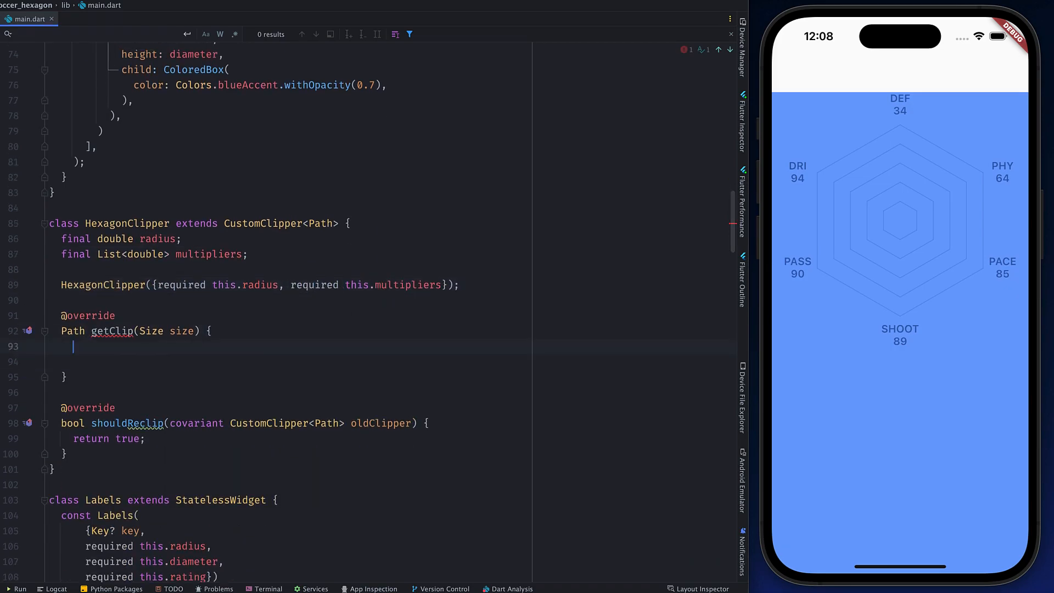
# In getClip, define the center Offset, angleMul list [1, 3, 5, 7, 9, …] and a closed addPolygon path.
pyautogui.write('final center = Offset(size.width/2, size.2')
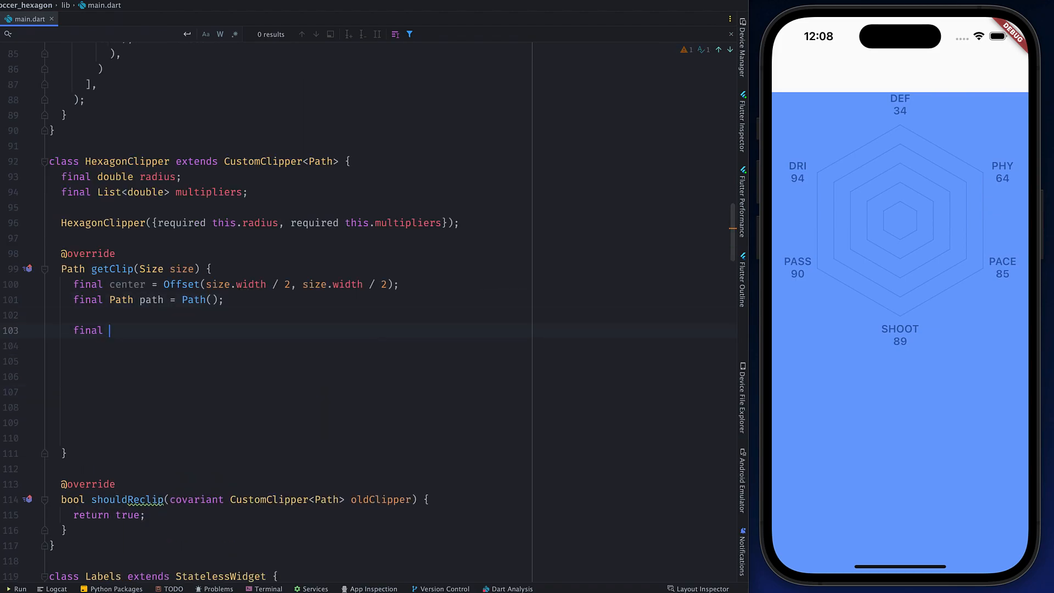
pyautogui.write('angleMul = [1, 3, 5, 7, 9,')
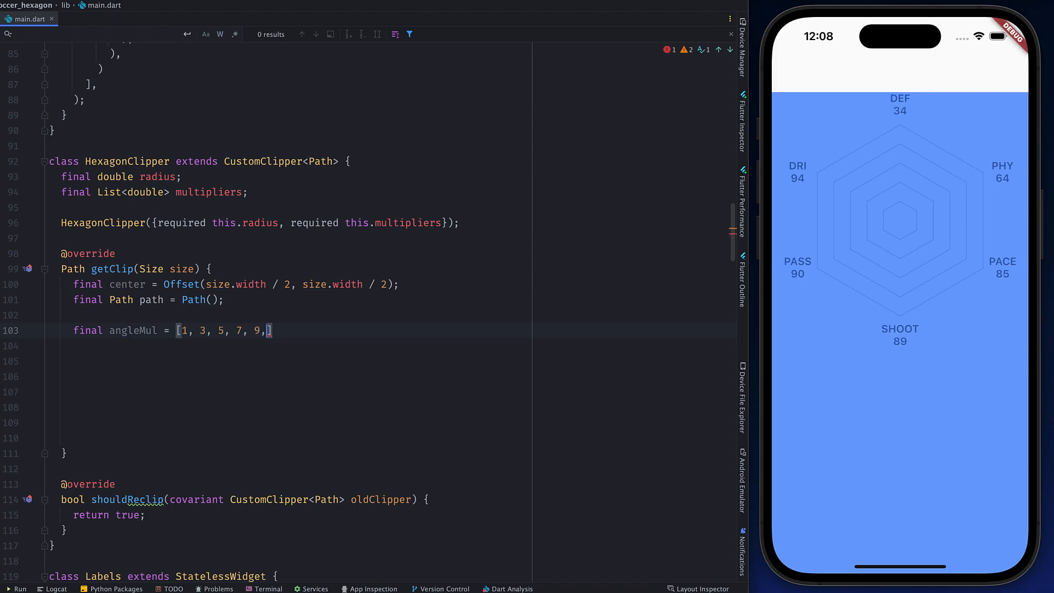
pyautogui.write('path.ad')
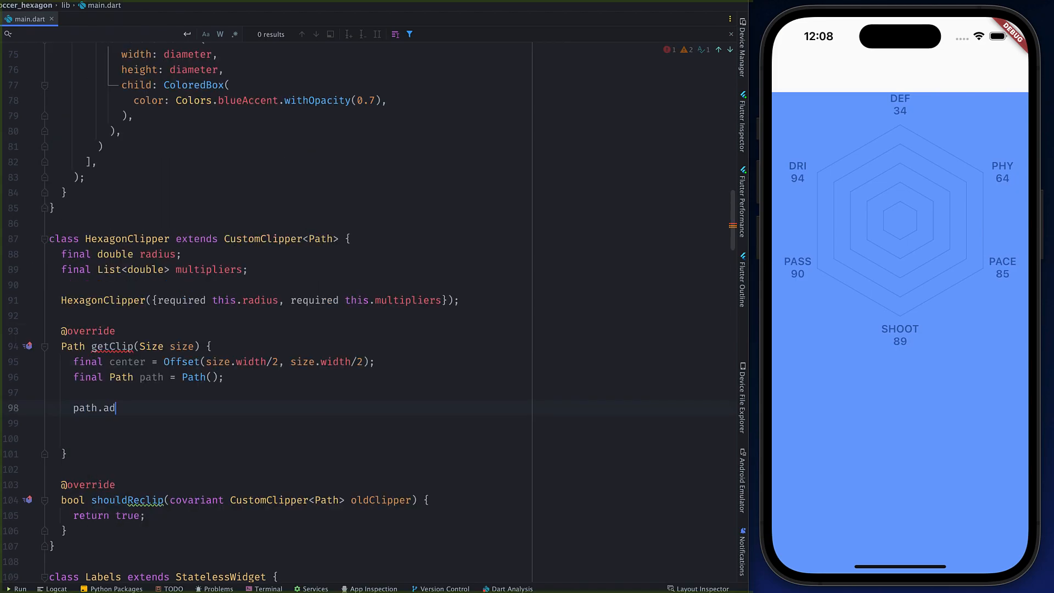
pyautogui.write('dPolygon([points], true')
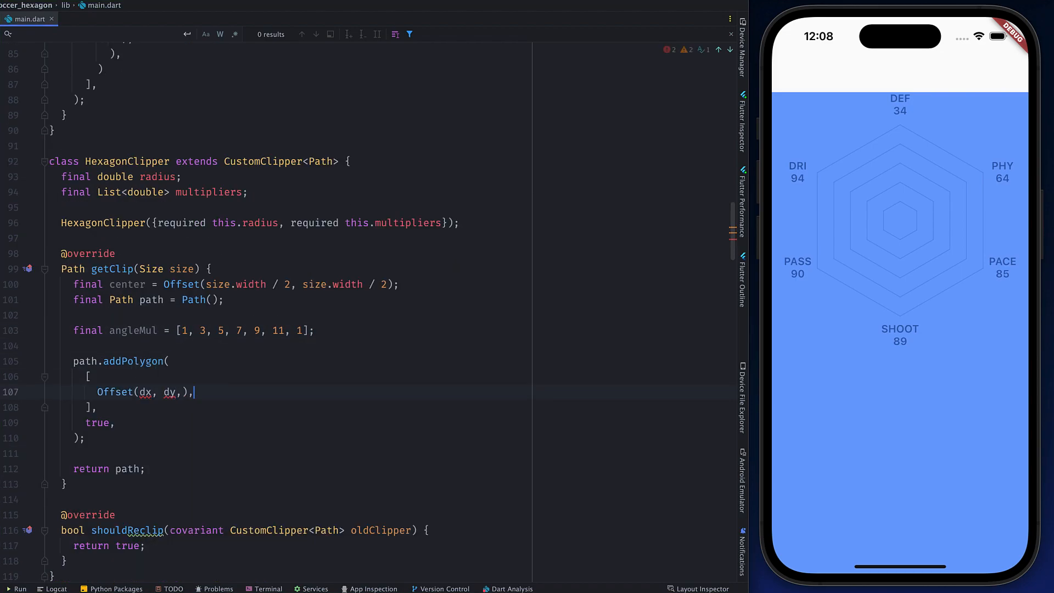
# Compute each polygon point as radius * multipliers[i] * cos/sin of its angle plus center.
pyautogui.write('radius * cos(pi * 2 * 30/360) + center.dx,')
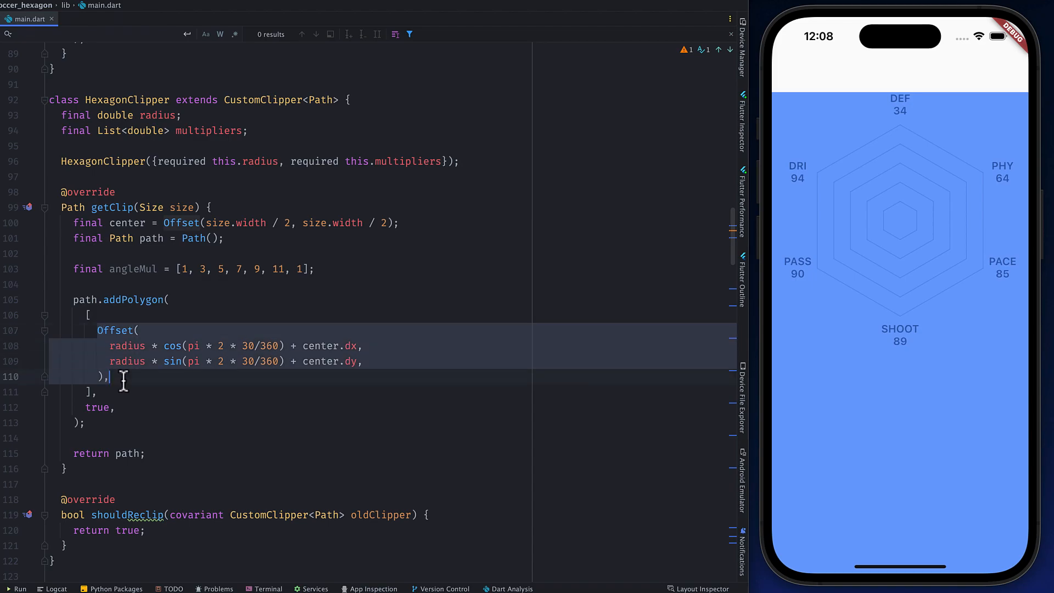
pyautogui.write('multipliers[0] *')
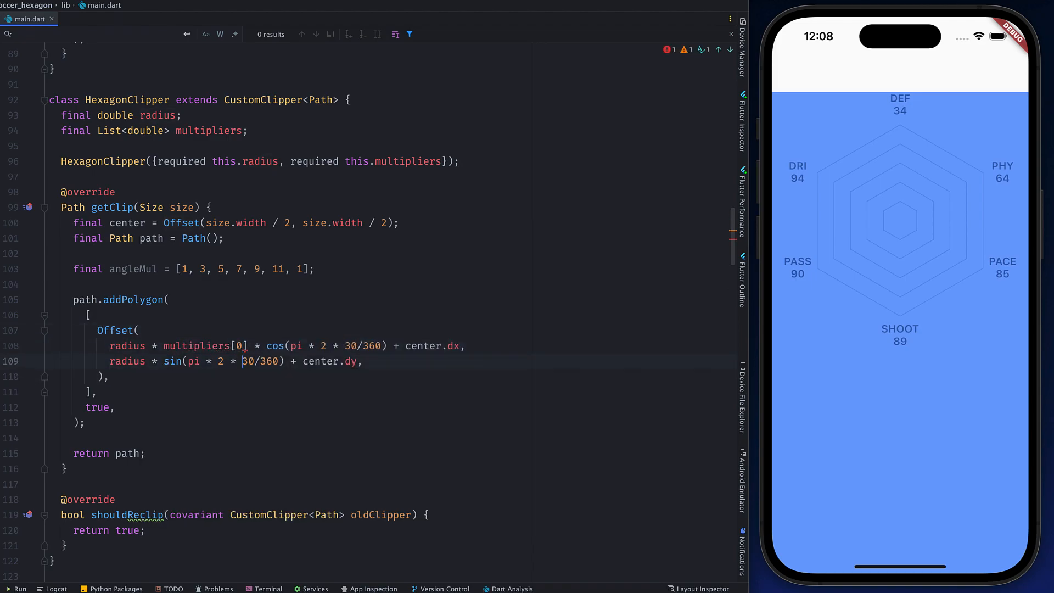
pyautogui.write('m')
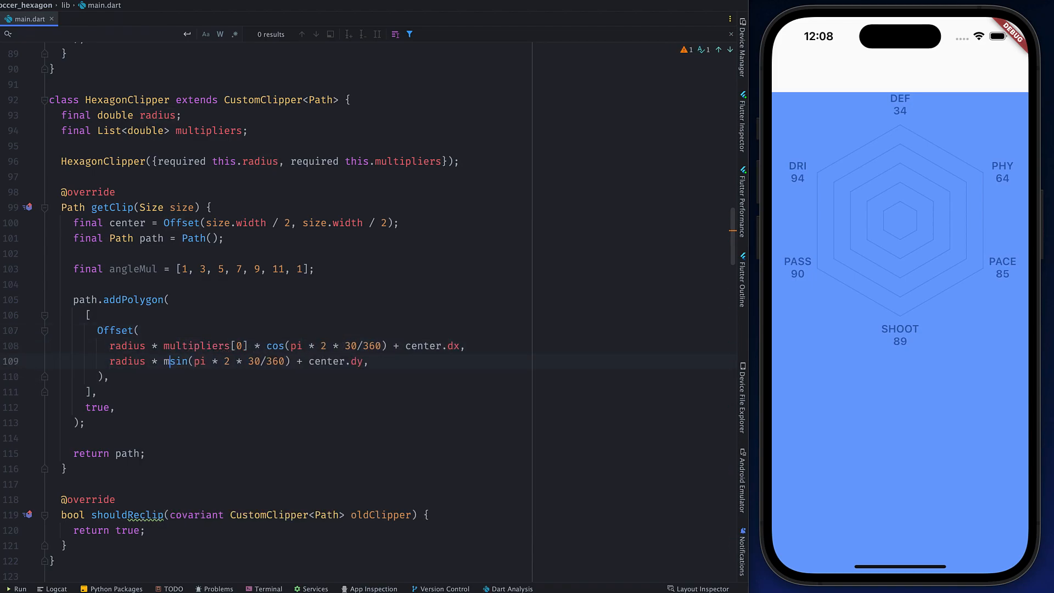
pyautogui.write('ultipliers[0] *')
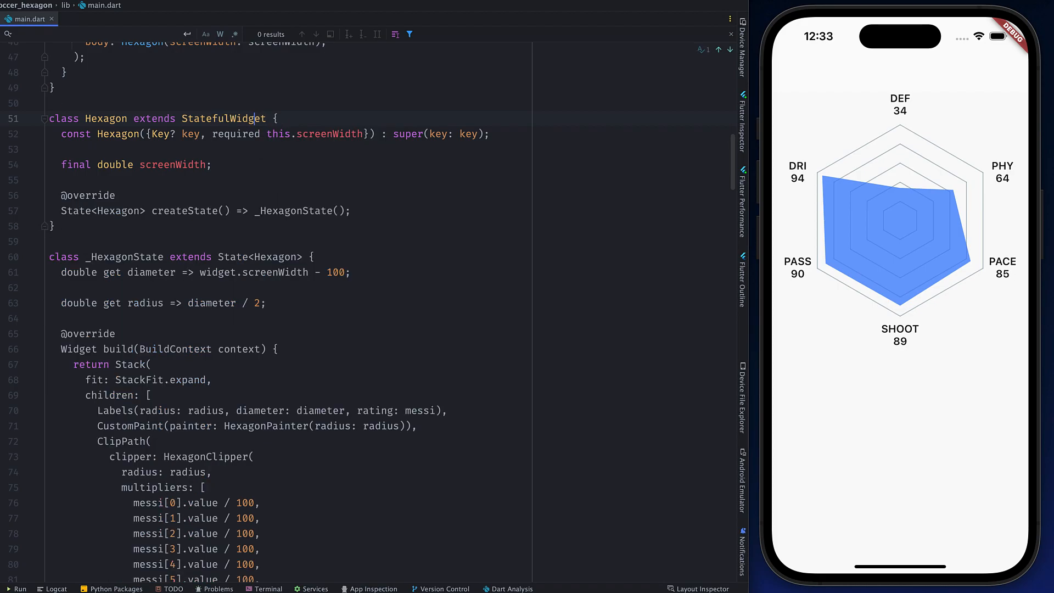
# Add SingleTickerProviderStateMixin, a 2-second AnimationController and six 0.0-to-messi-stat Tween<double> animations.
pyautogui.write('with SingleTickerProviderStateMixin')
pyautogui.write('late Animation')
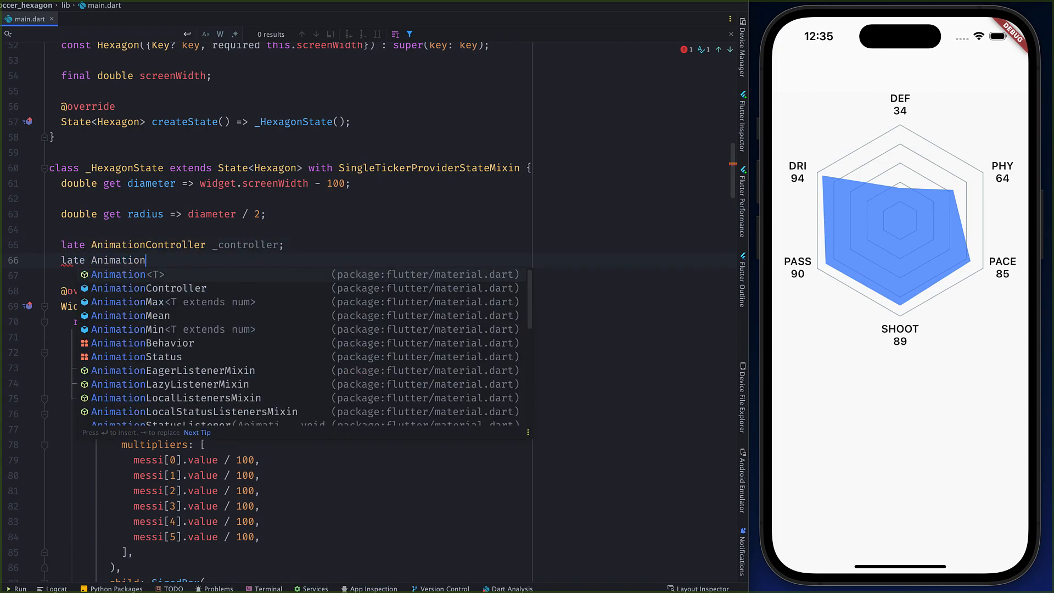
pyautogui.write('<double> _paceAnimation, _shootAnimation, _passAnimation,')
pyautogui.write('super.initState();')
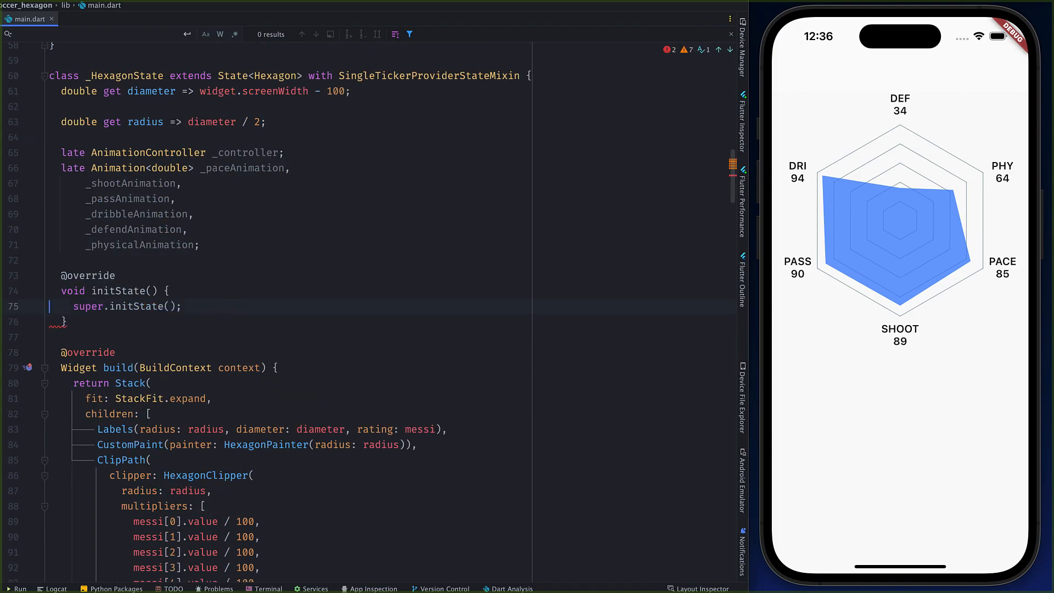
pyautogui.write('_controller = AnimationController(vsync: this, duration: const Duration(seconds: 2));')
pyautogui.write('_paceAnimation = Tween(')
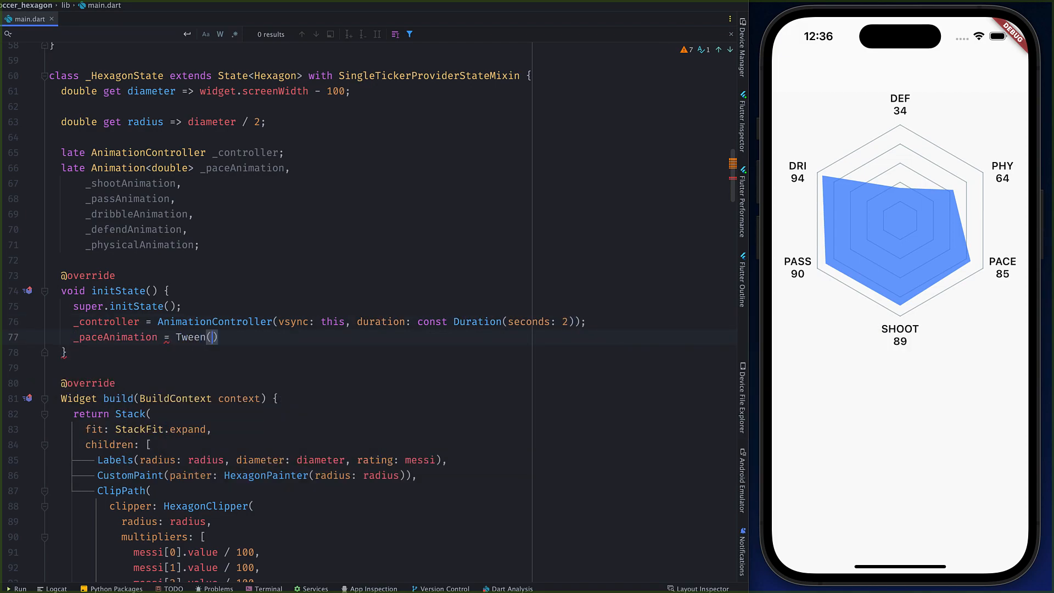
pyautogui.write('<double>')
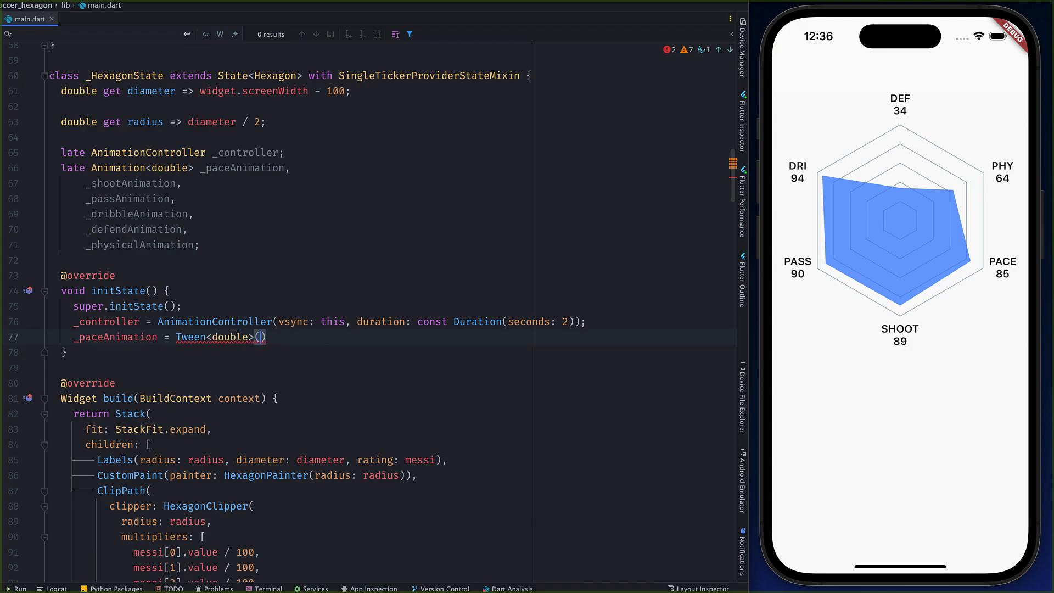
pyautogui.write('begin: 0.0, end: me')
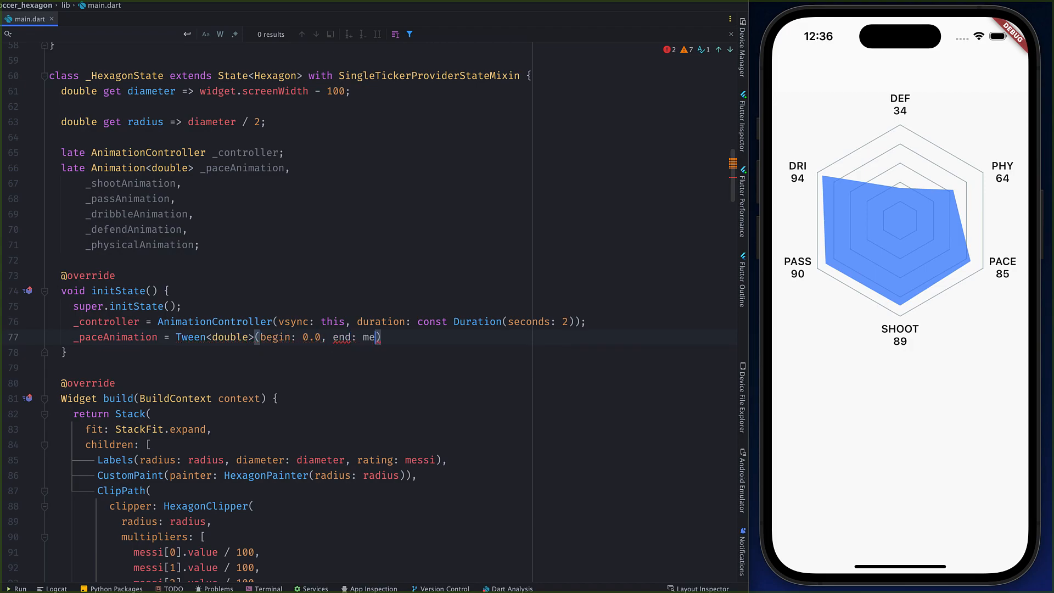
pyautogui.write('ssi[0].value/100')
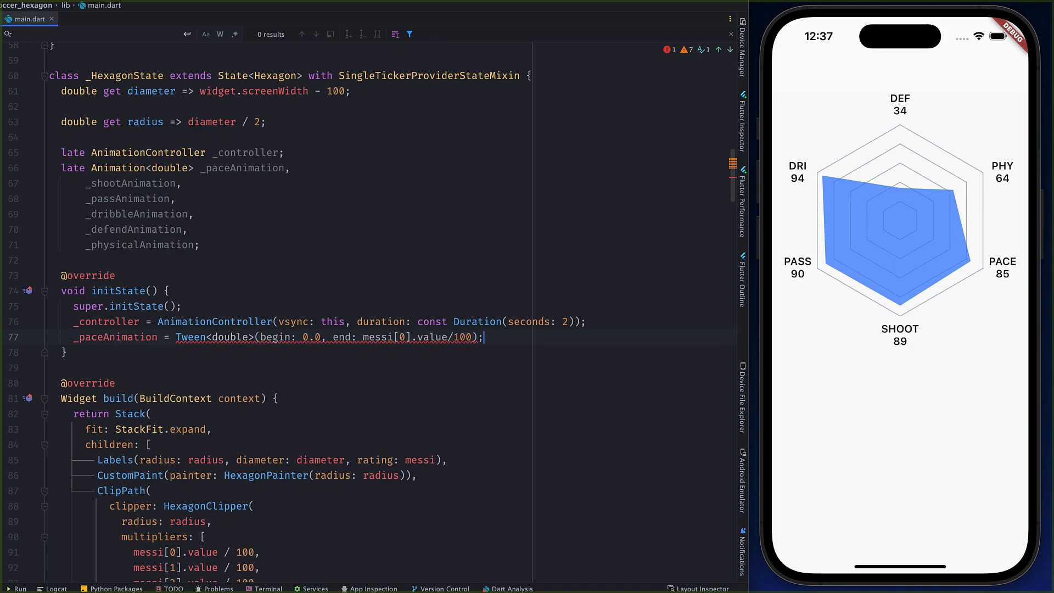
pyautogui.write('.animate(_controller)')
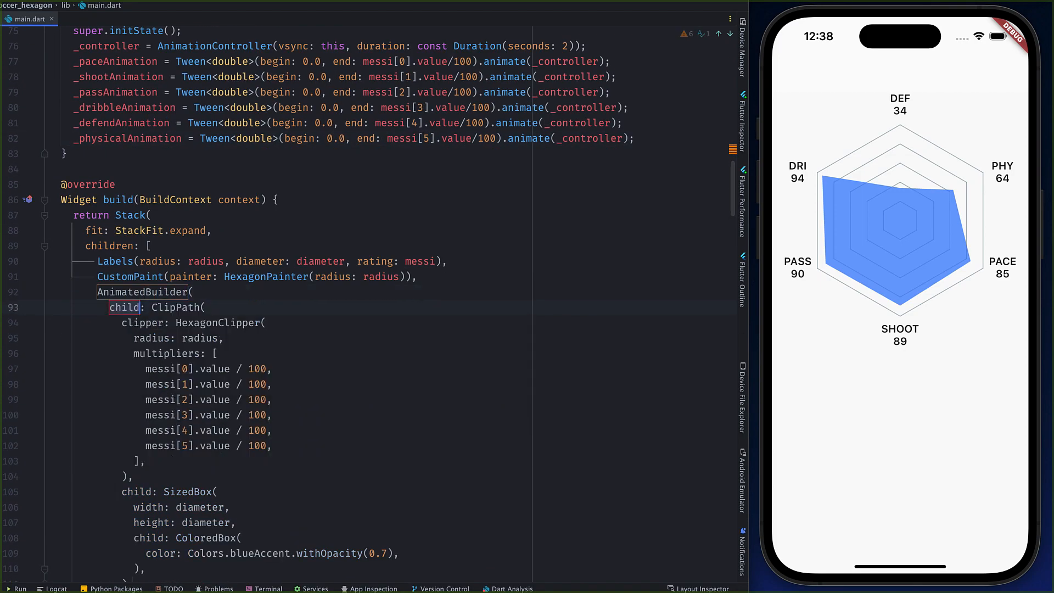
# Wrap ClipPath in AnimatedBuilder(animation: _controller) using animation values, and call _controller.forward() in initState.
pyautogui.write('animation: _controller,')
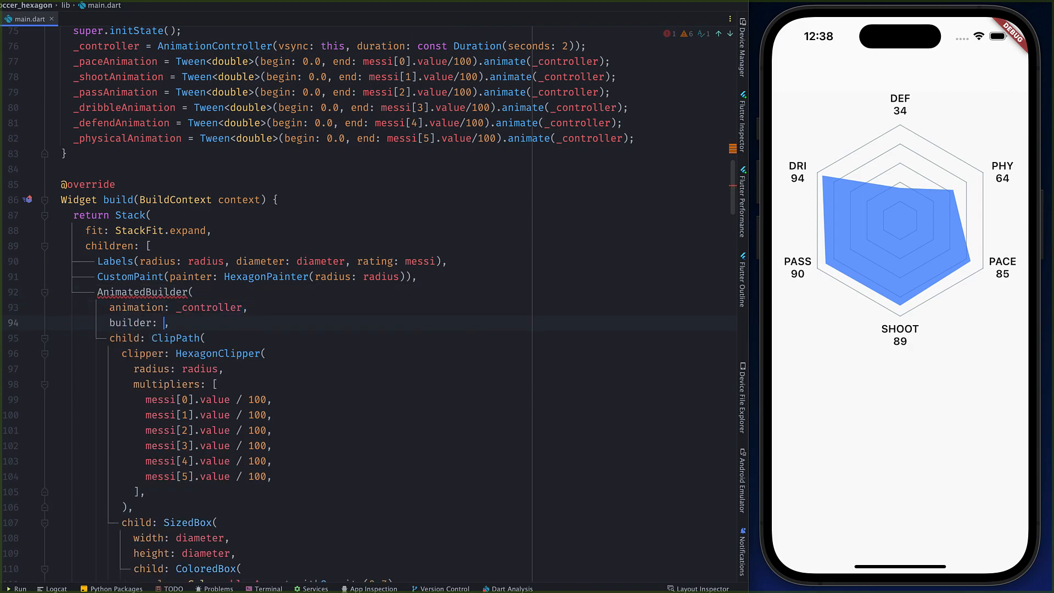
pyautogui.write('(context, widget) {')
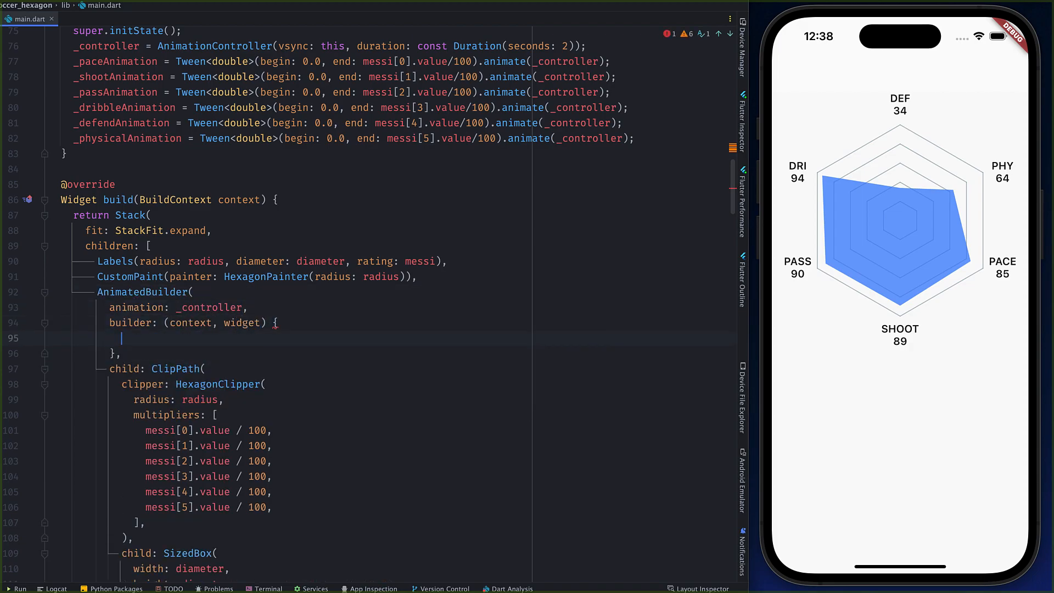
pyautogui.write('return ClipPath(')
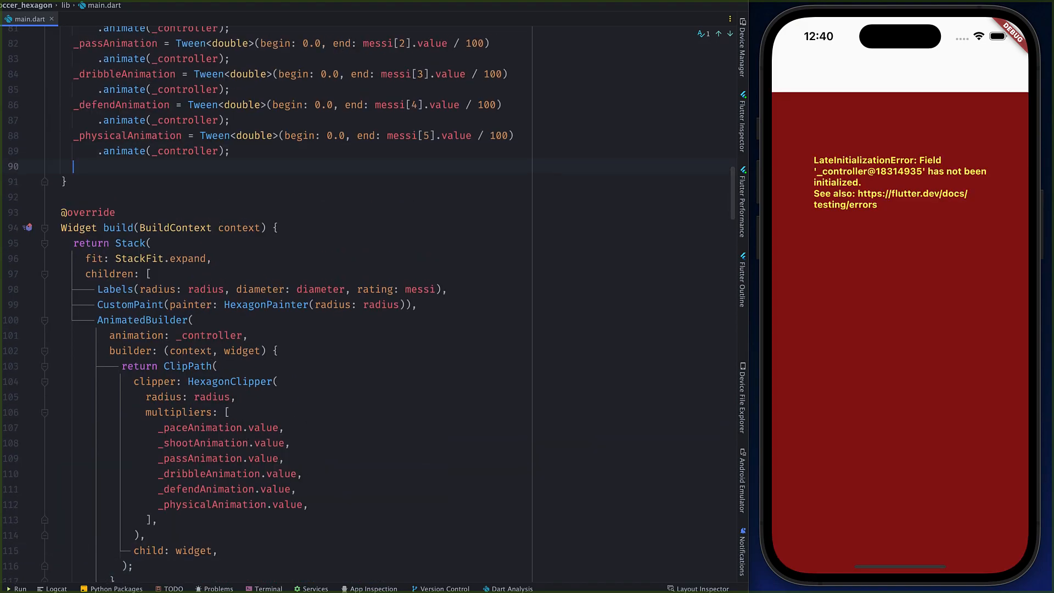
pyautogui.write('_controller.do')
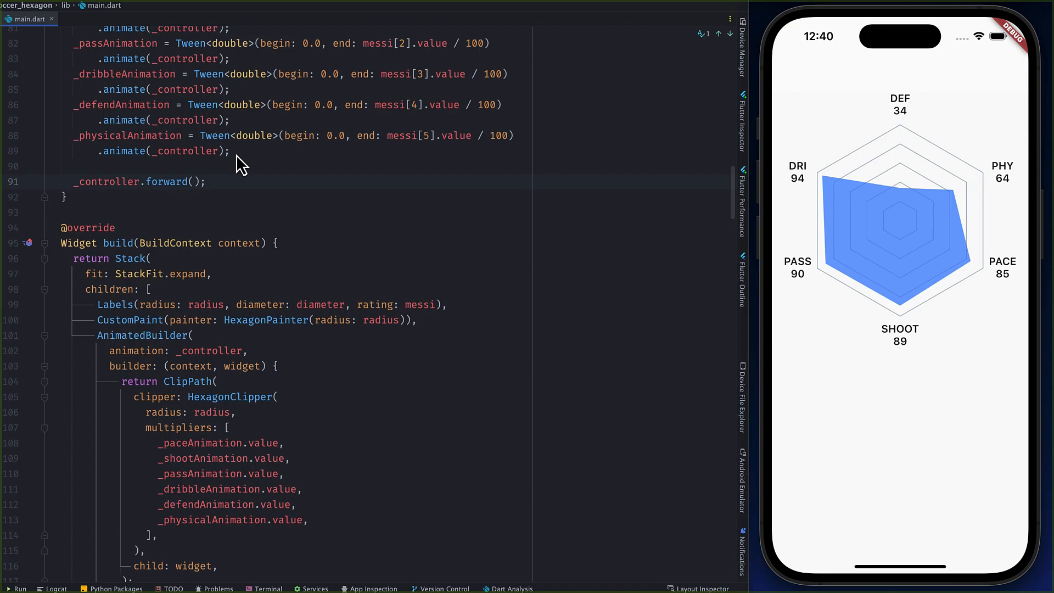
pyautogui.moveTo(392, 237)
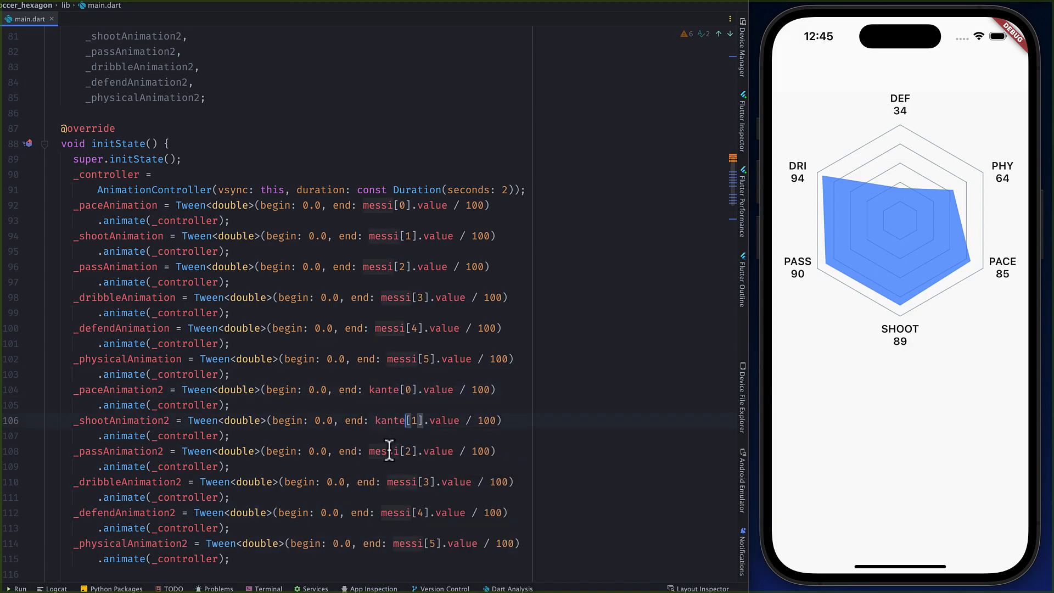
# Set the duplicated kante polygon's colour to Colors.greenAccent.
pyautogui.scroll(-3)
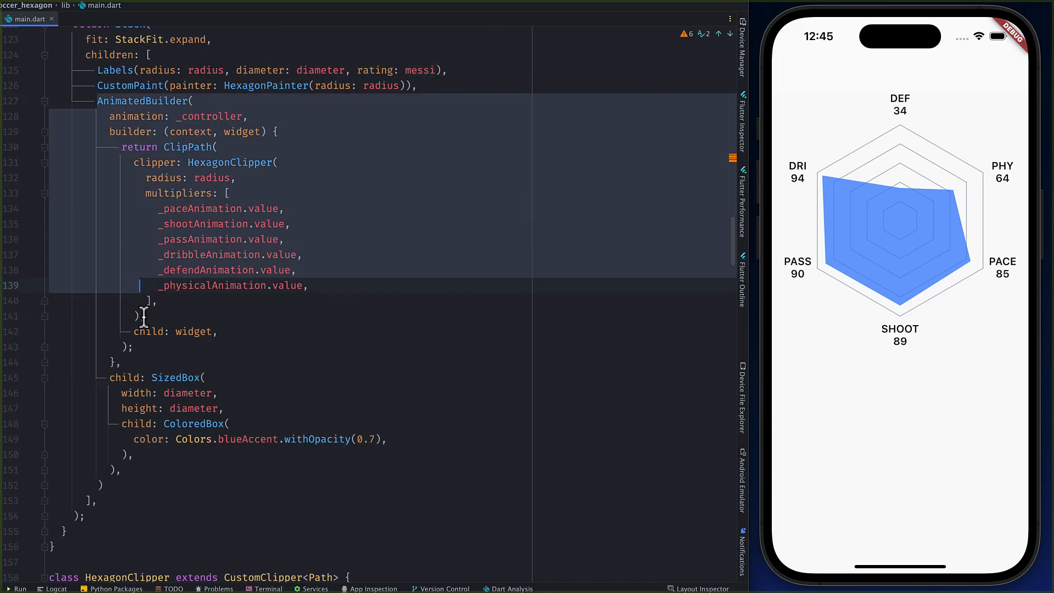
pyautogui.write('green.withOpacity(0.7),')
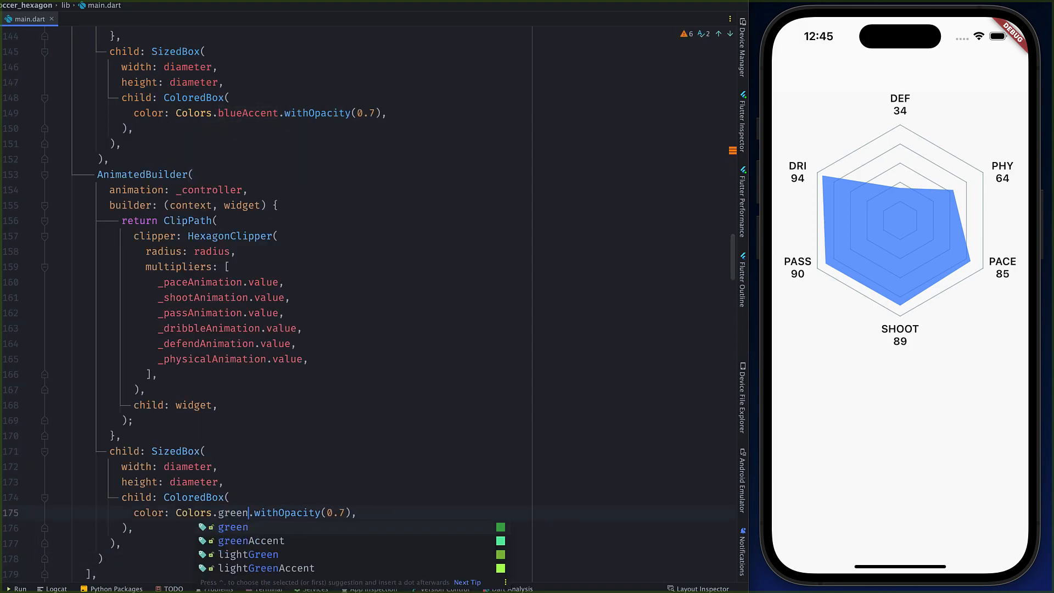
pyautogui.click(251, 540)
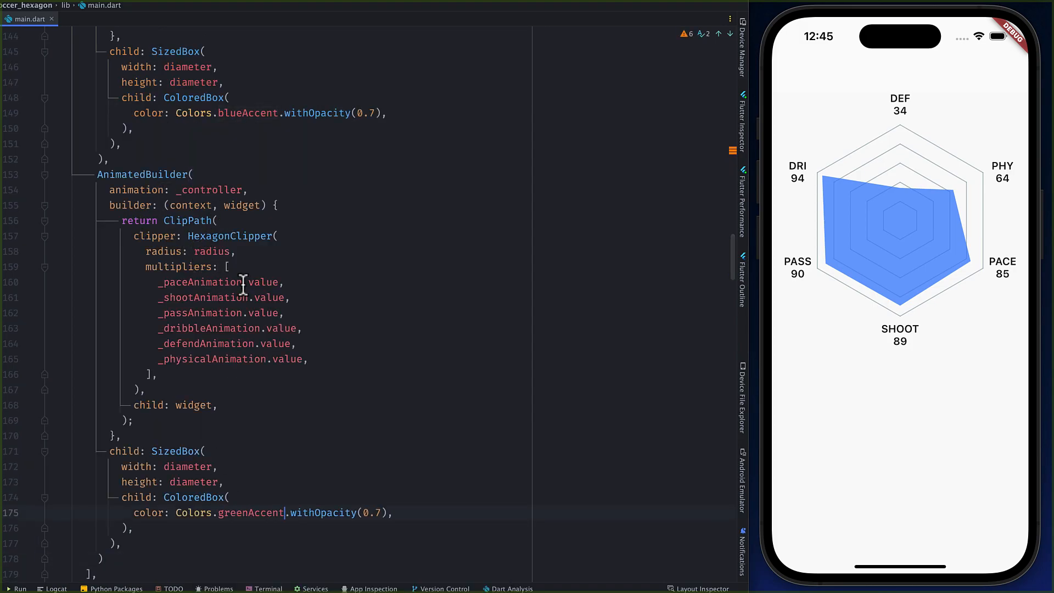